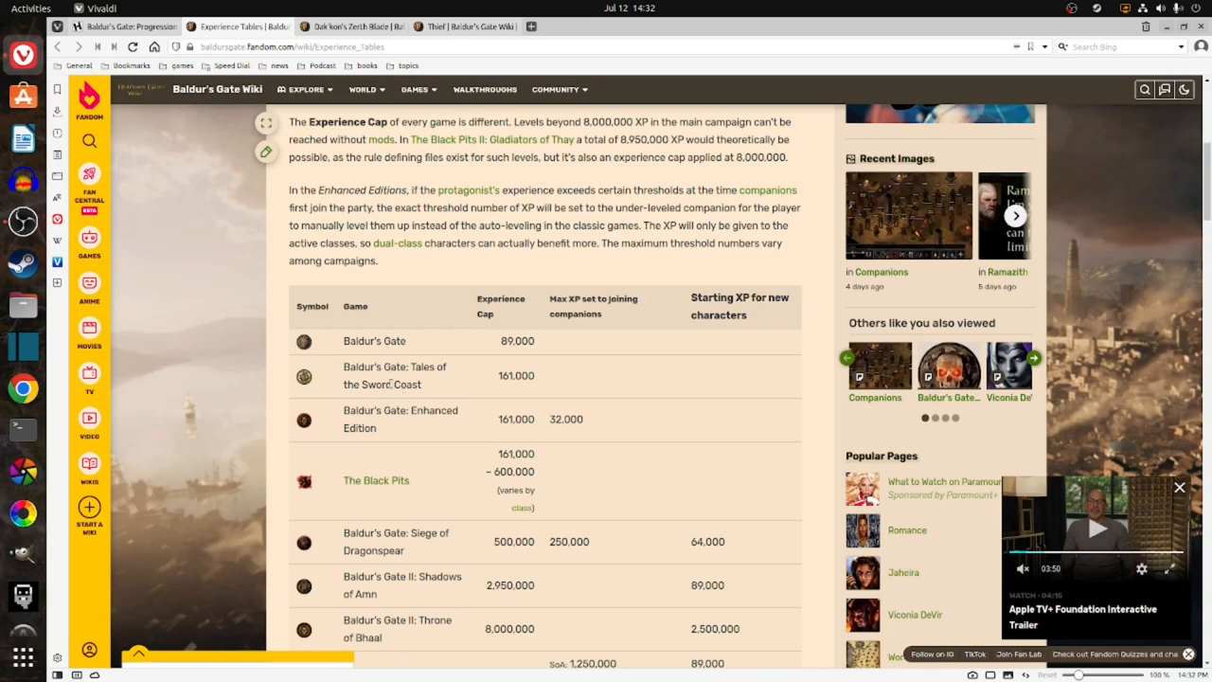
mouse_move(488, 391)
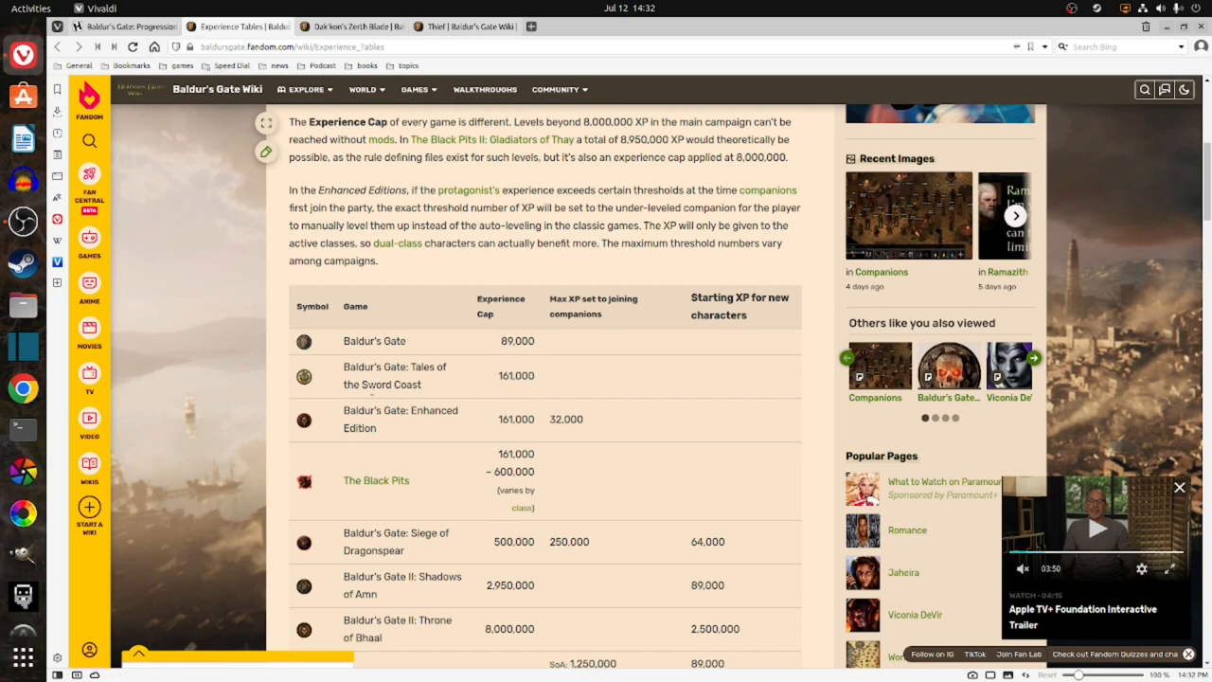
mouse_move(495, 378)
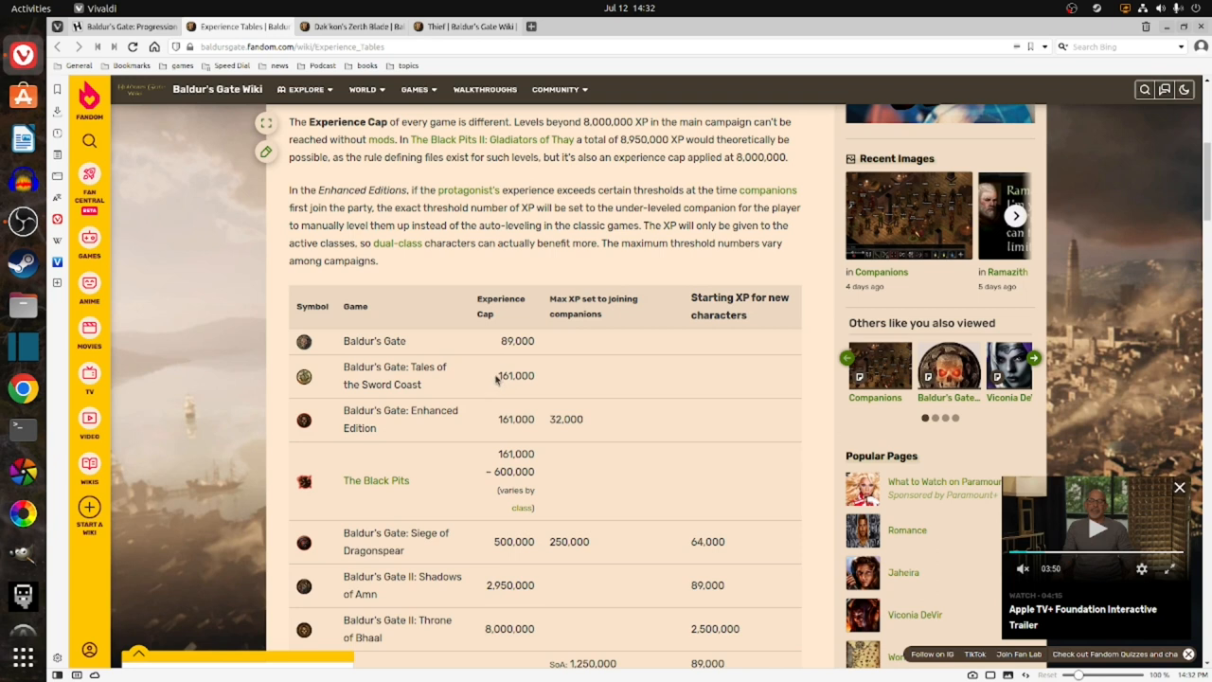
Mark the 161,000 Enhanced Edition cap, then scroll down to the per-class level table.
double_click(515, 419)
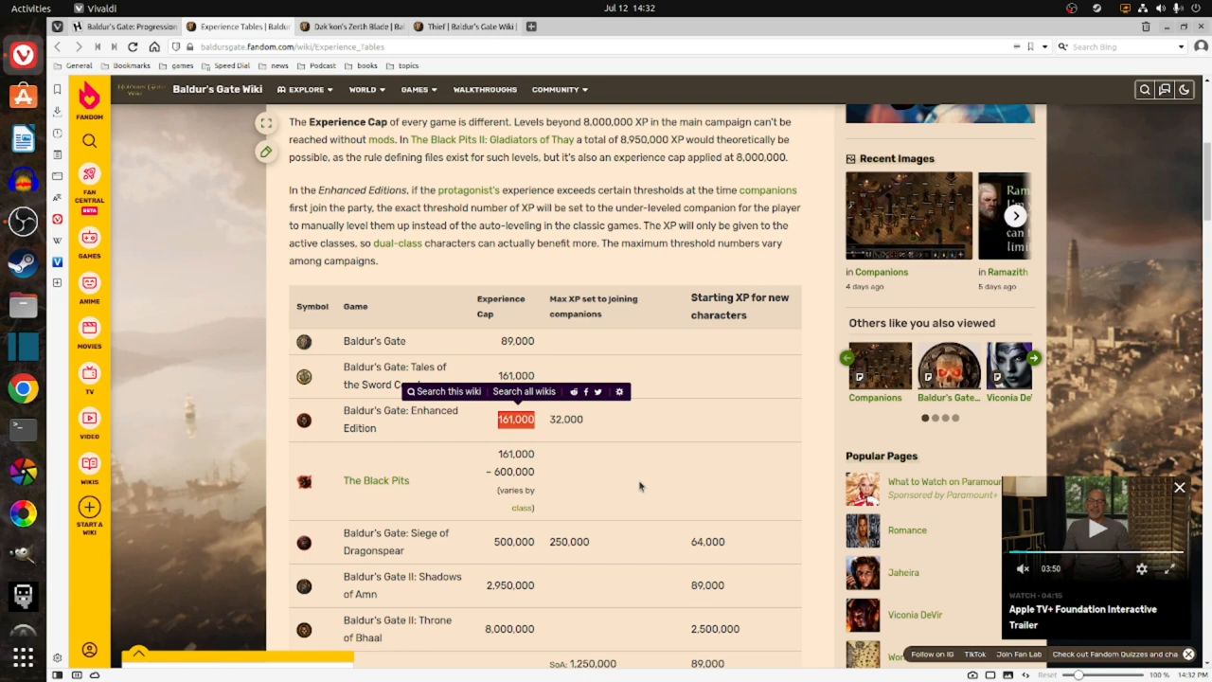
scroll(down, 3)
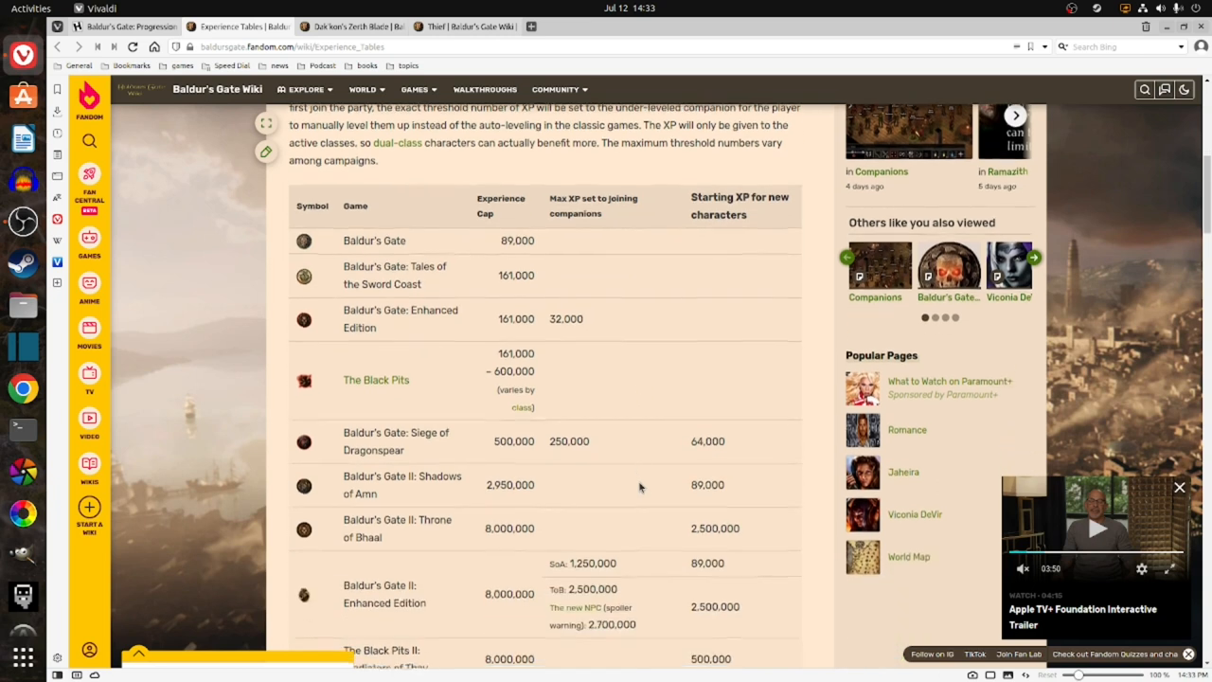
scroll(down, 3)
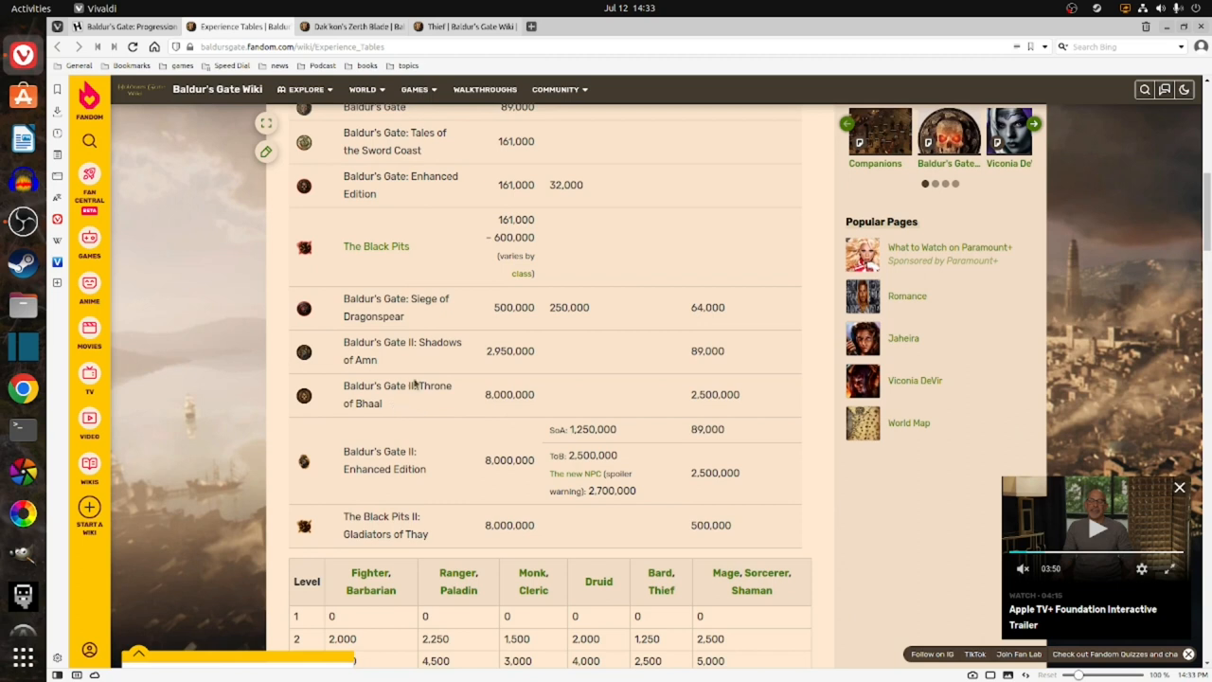
mouse_move(483, 394)
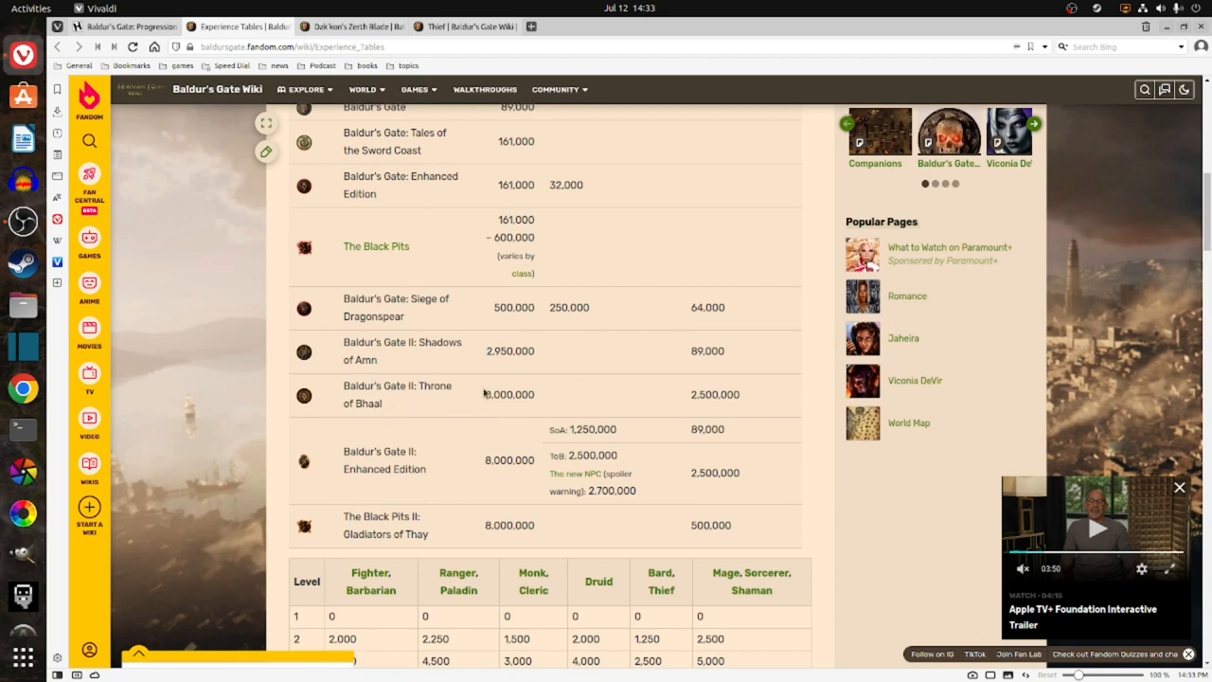
double_click(510, 395)
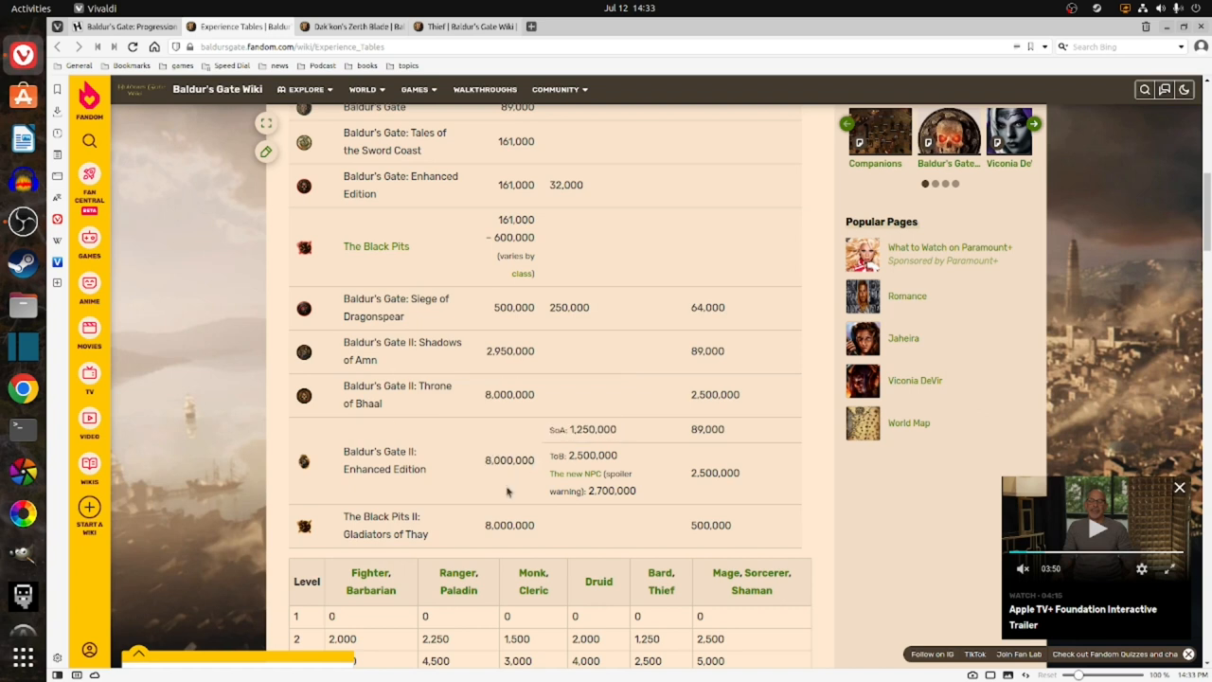
mouse_move(491, 430)
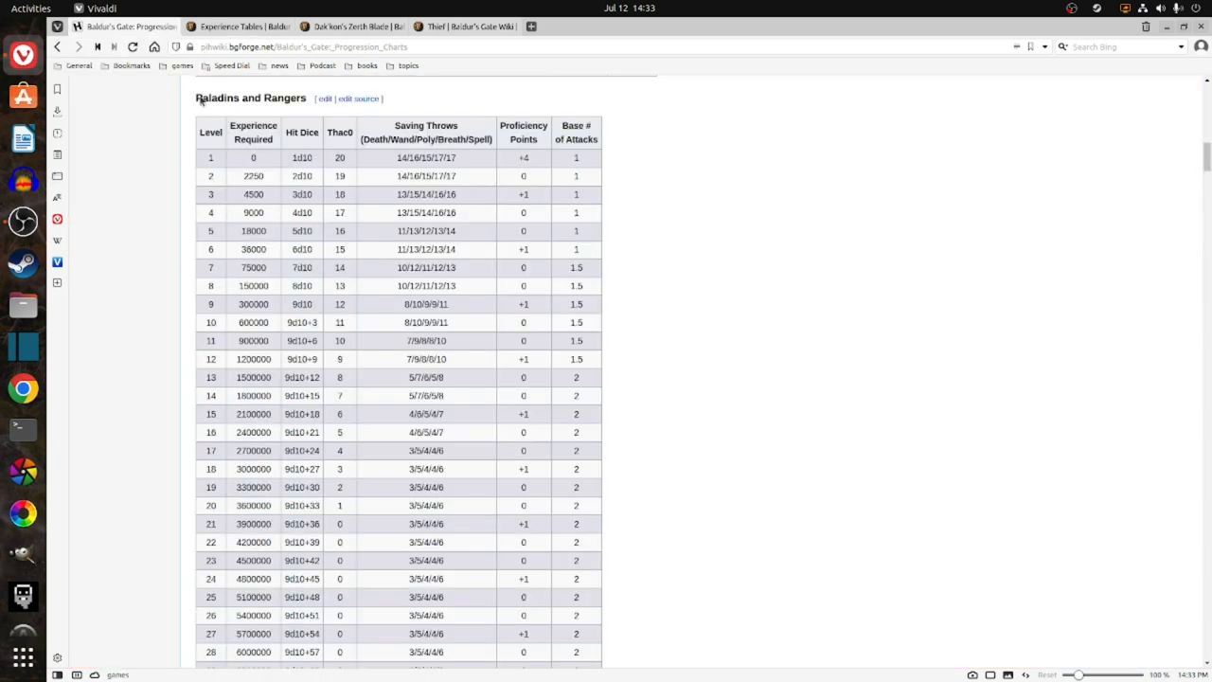
Scroll to the Mages and Sorcerers table and mark the level-31 value 7875000.
scroll(down, 3)
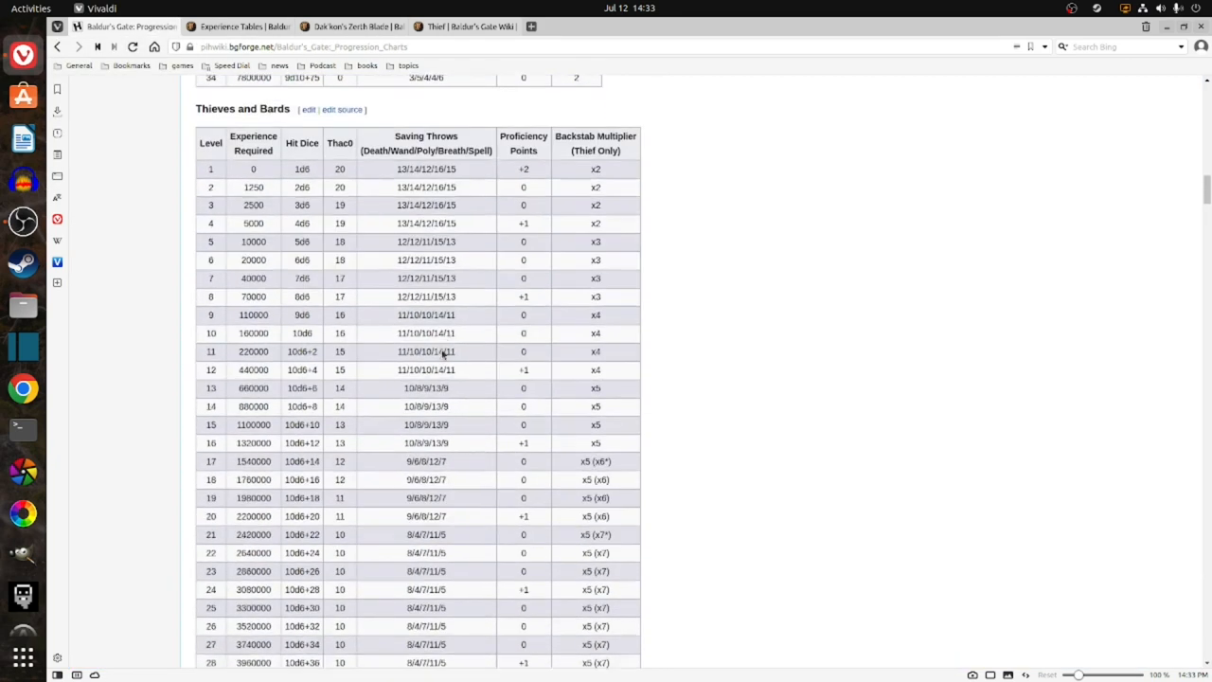
scroll(down, 3)
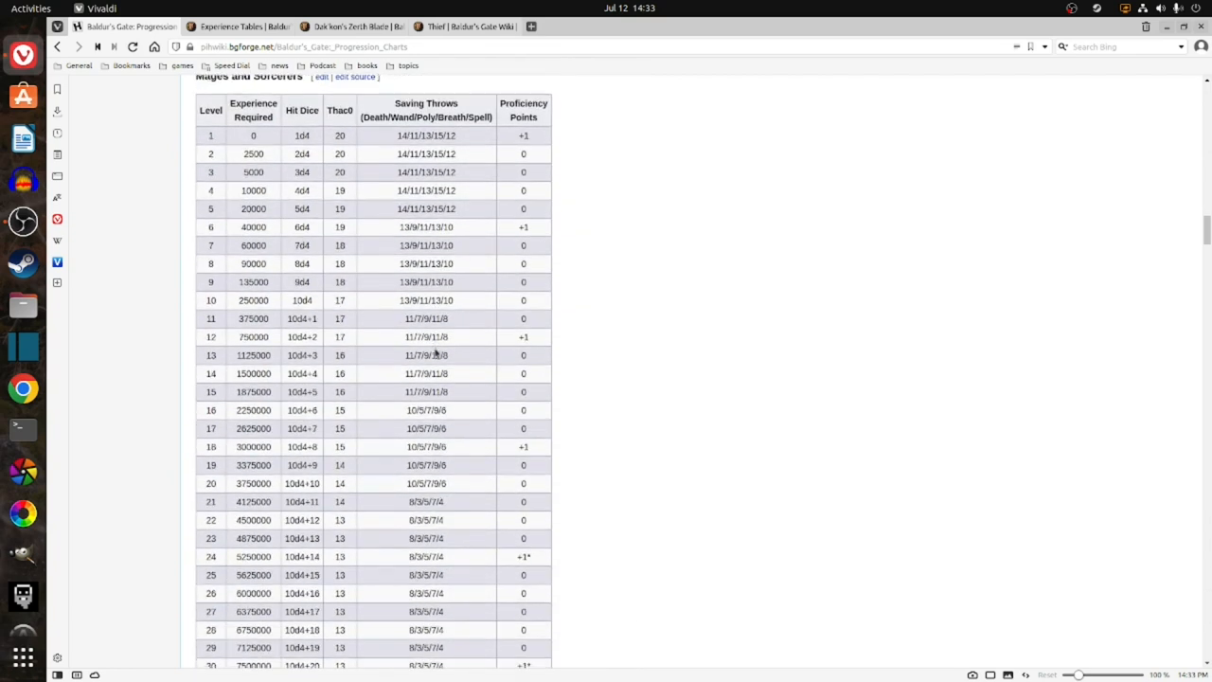
scroll(down, 3)
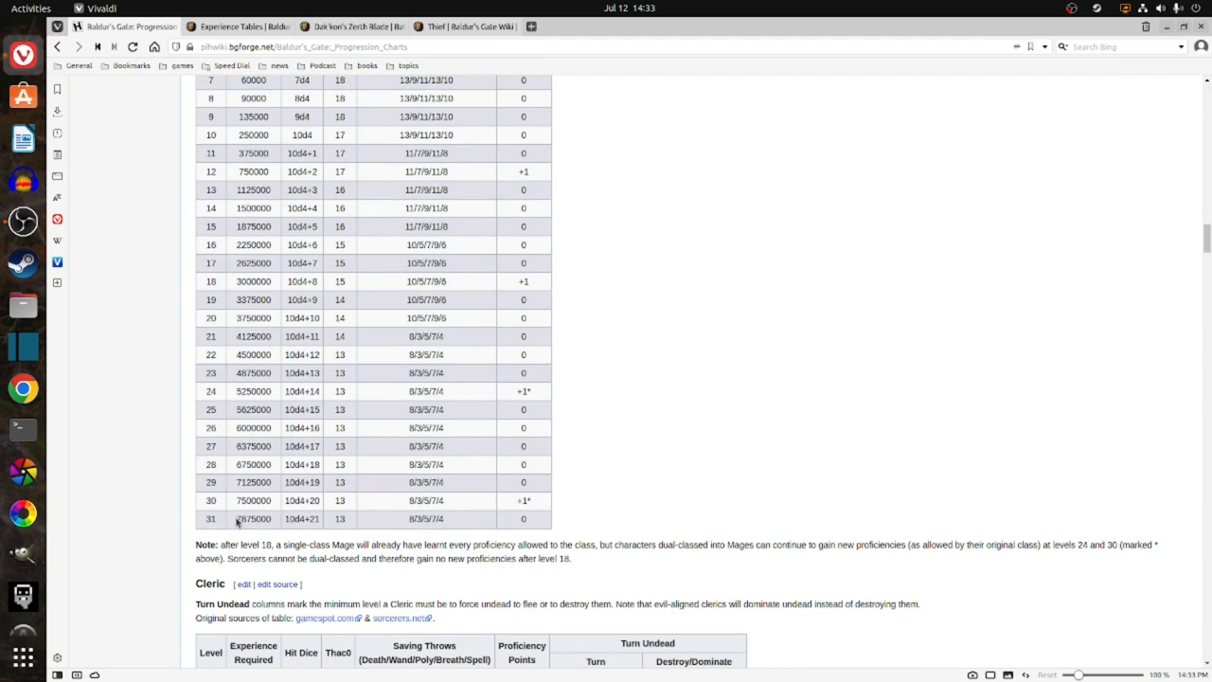
double_click(253, 519)
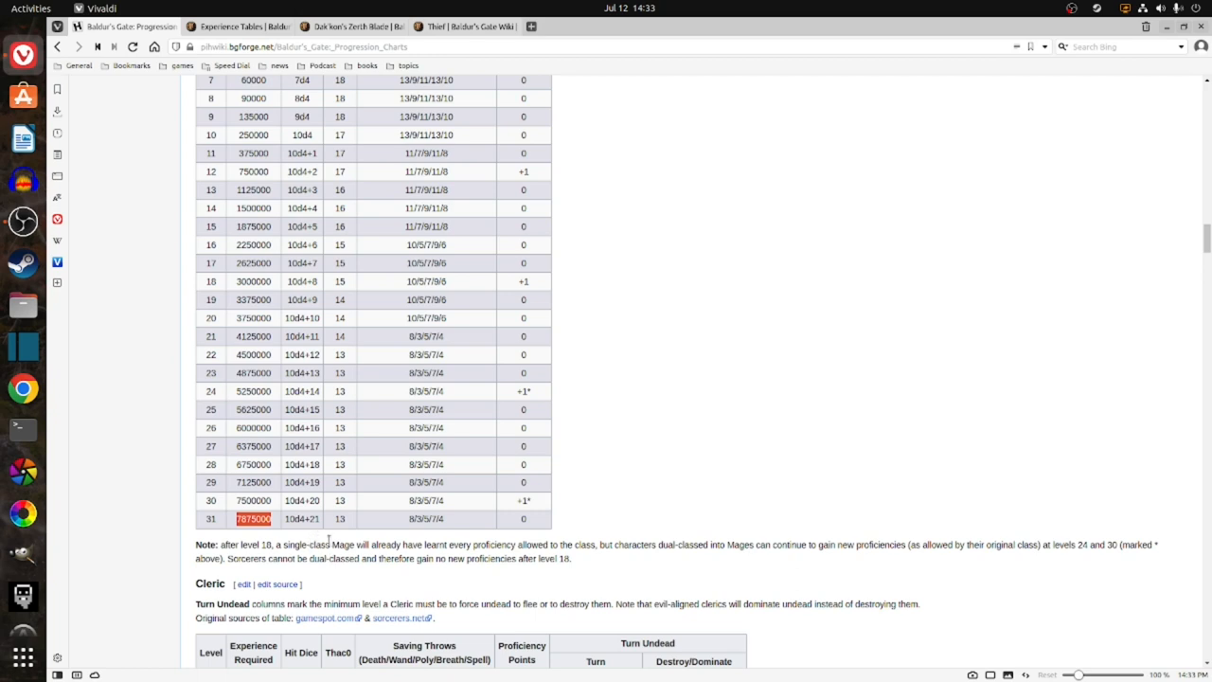
mouse_move(334, 530)
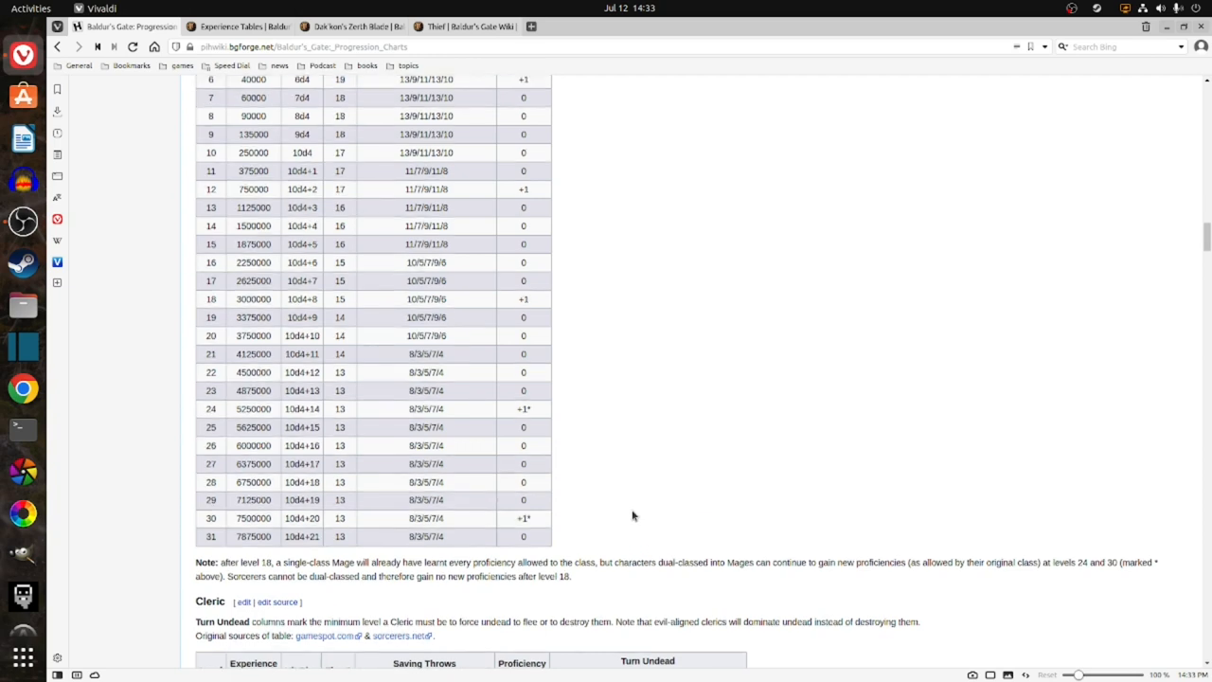
Scroll through the progression charts and highlight 110000 at level 9 in Thieves and Bards.
scroll(up, 3)
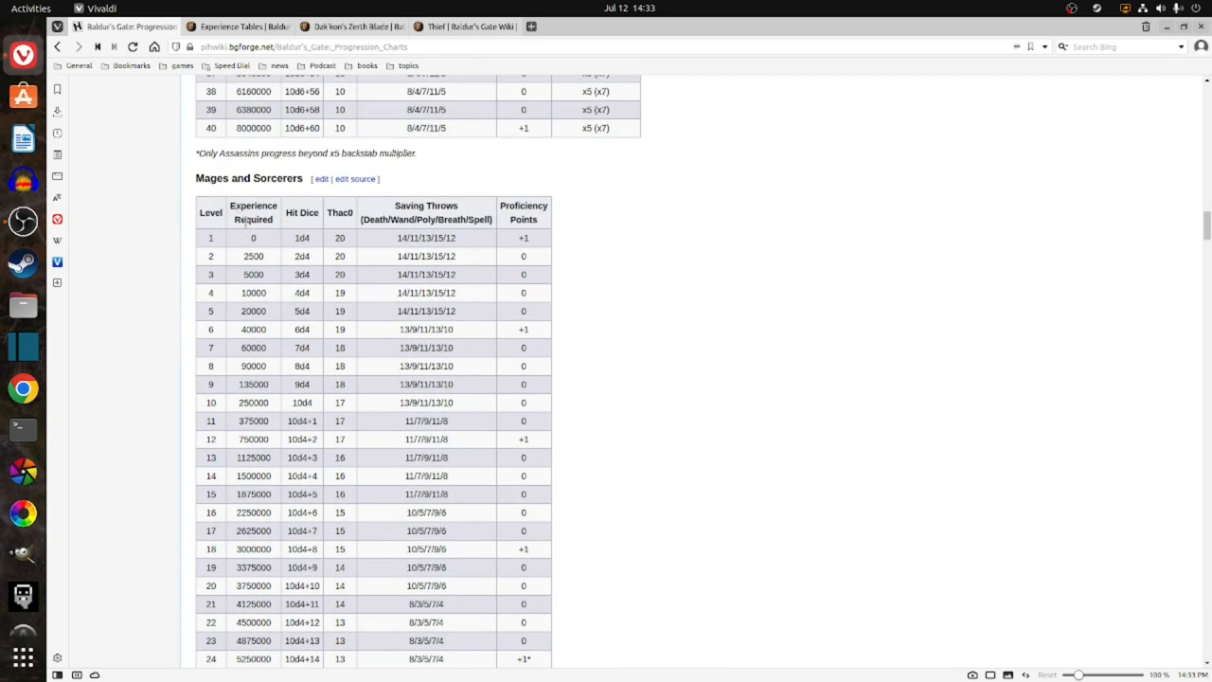
mouse_move(677, 363)
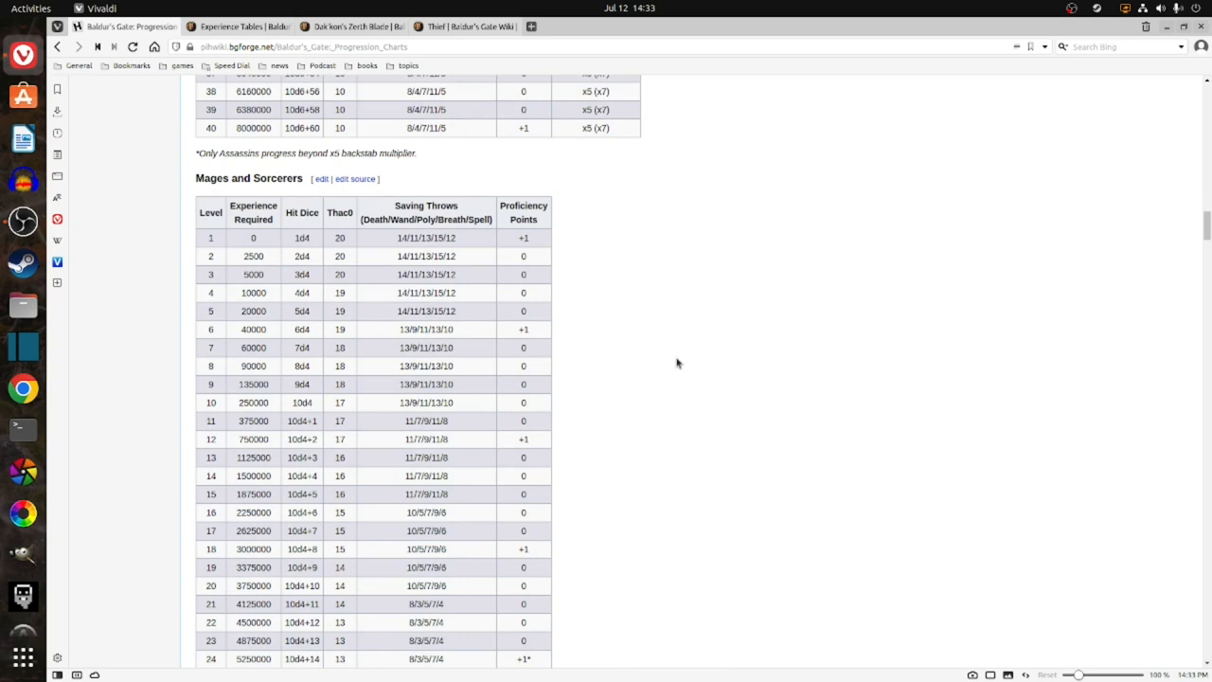
scroll(down, 3)
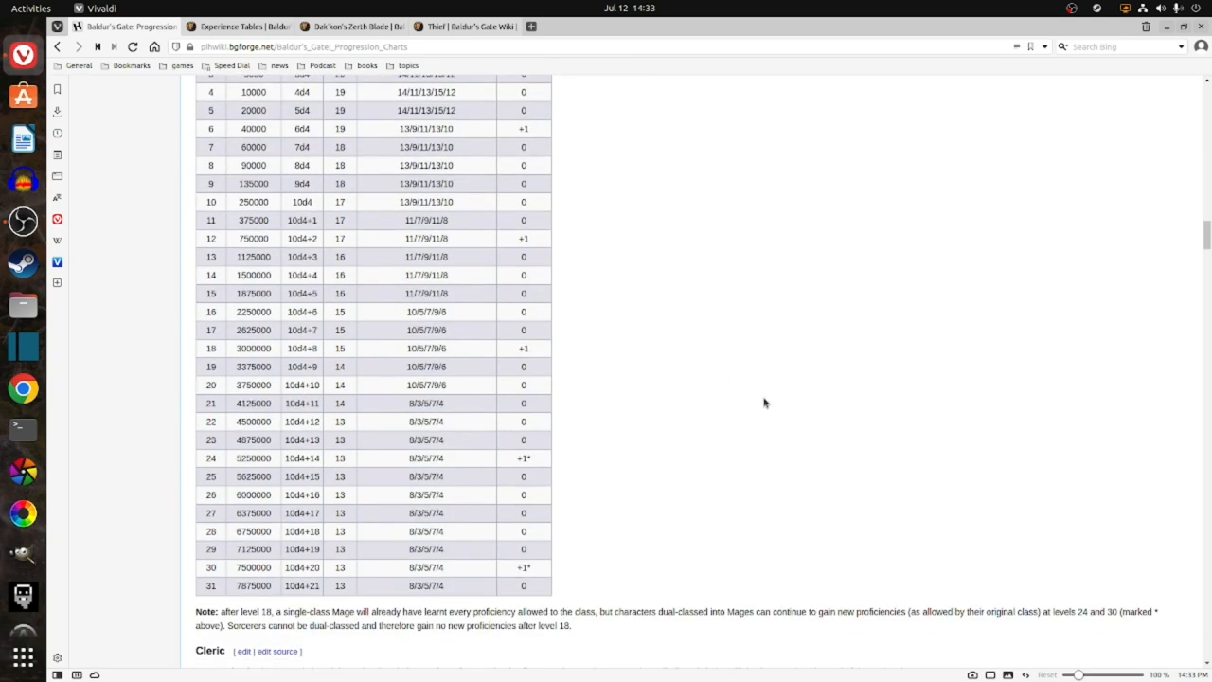
mouse_move(721, 372)
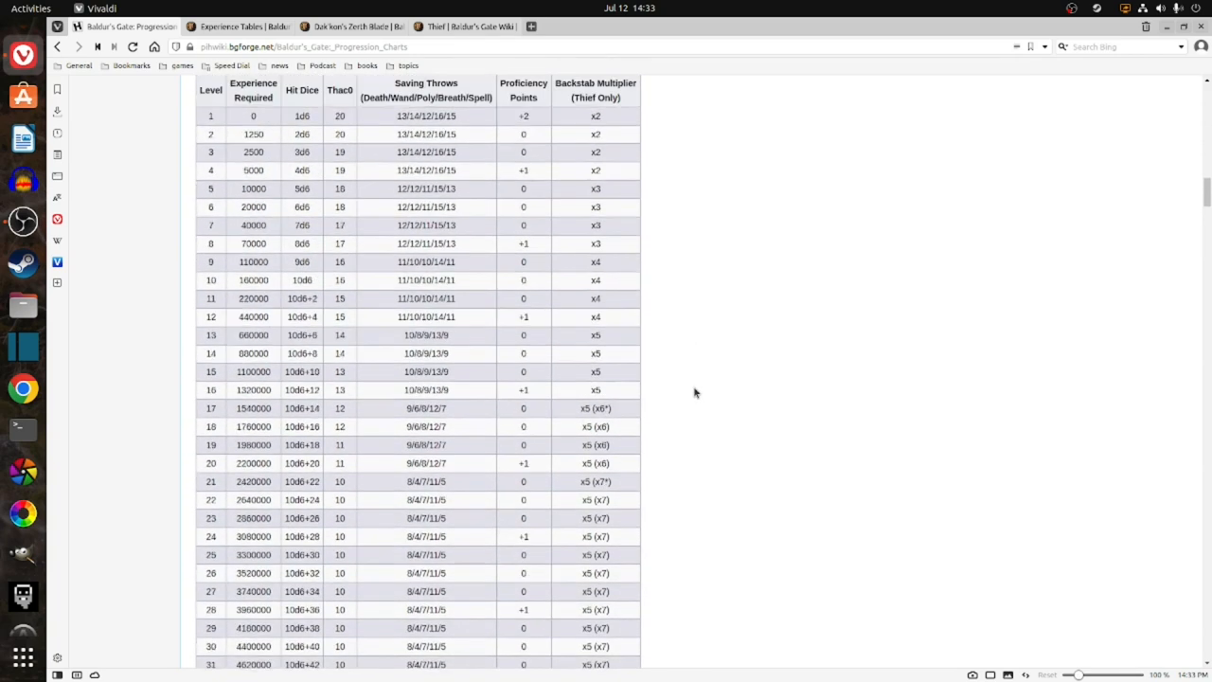
scroll(down, 3)
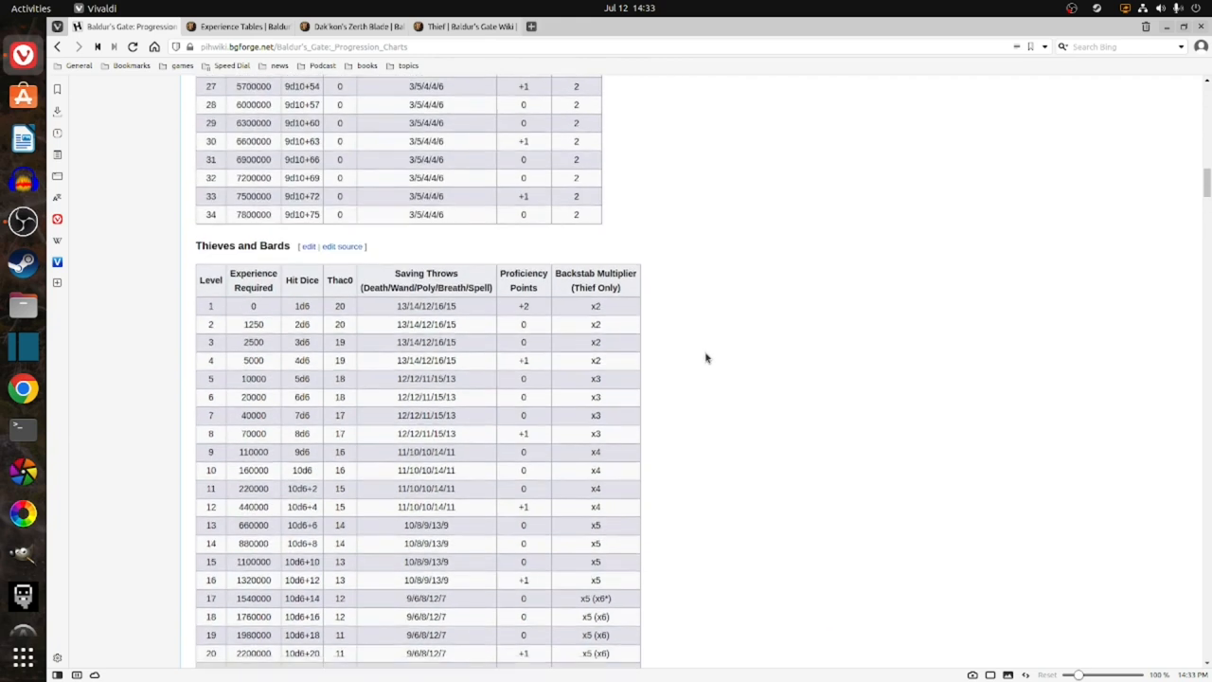
scroll(down, 3)
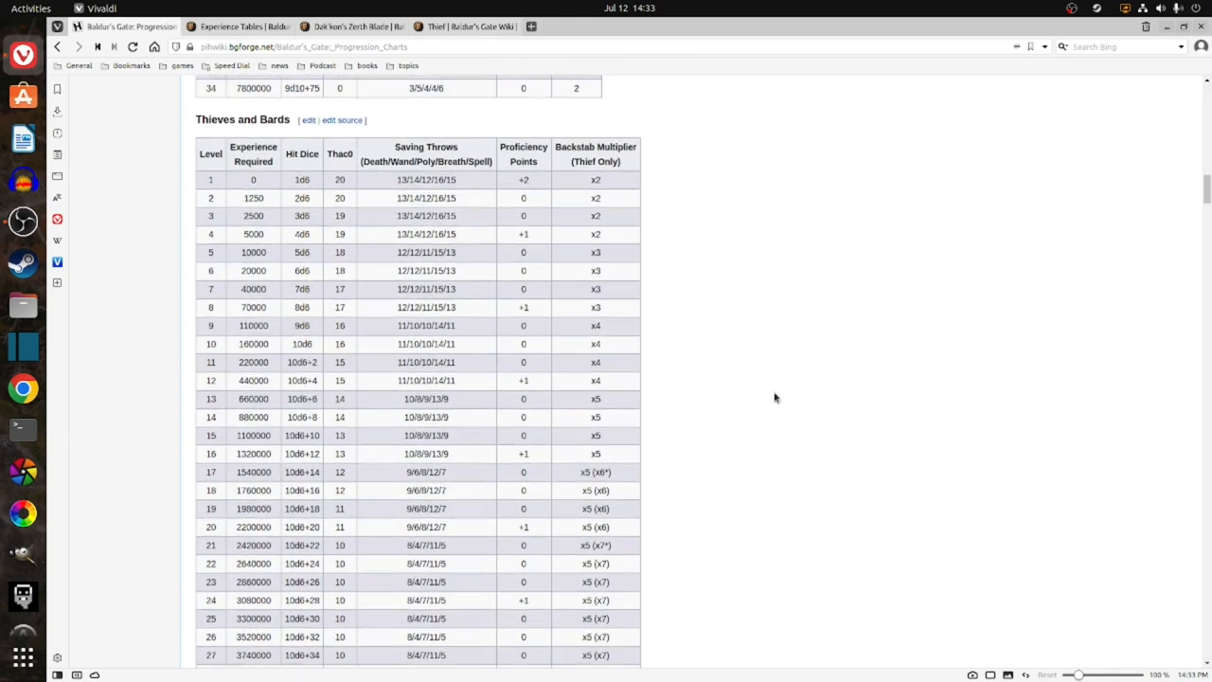
scroll(down, 3)
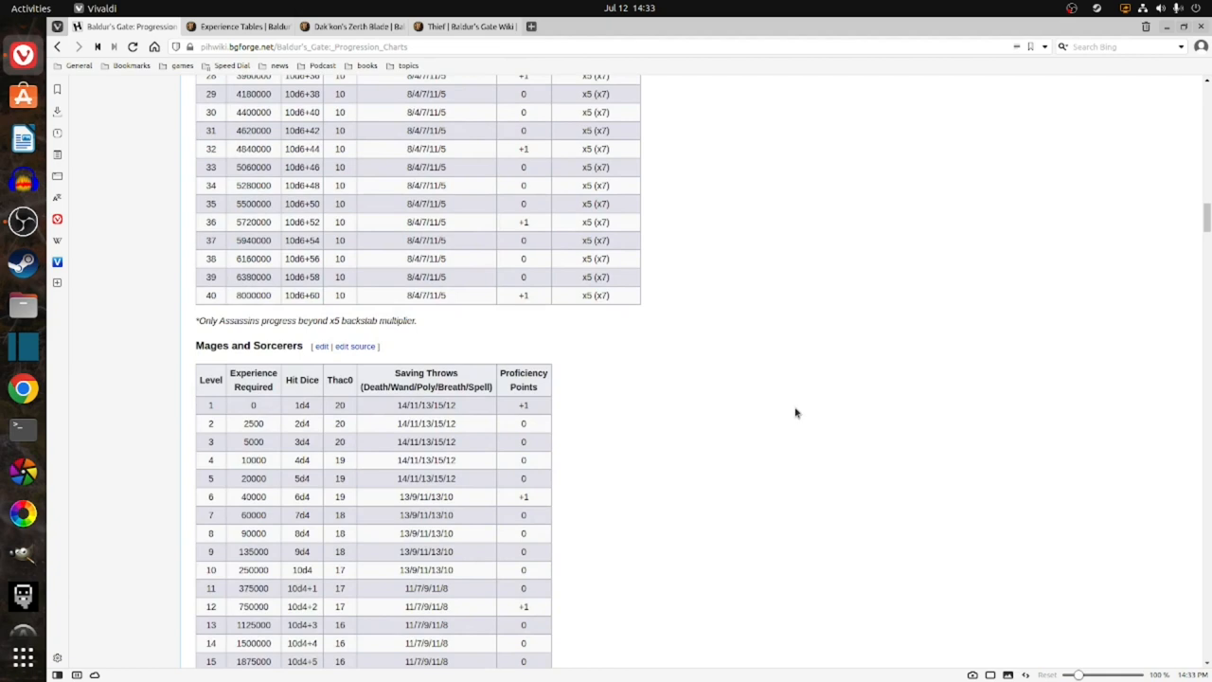
scroll(up, 3)
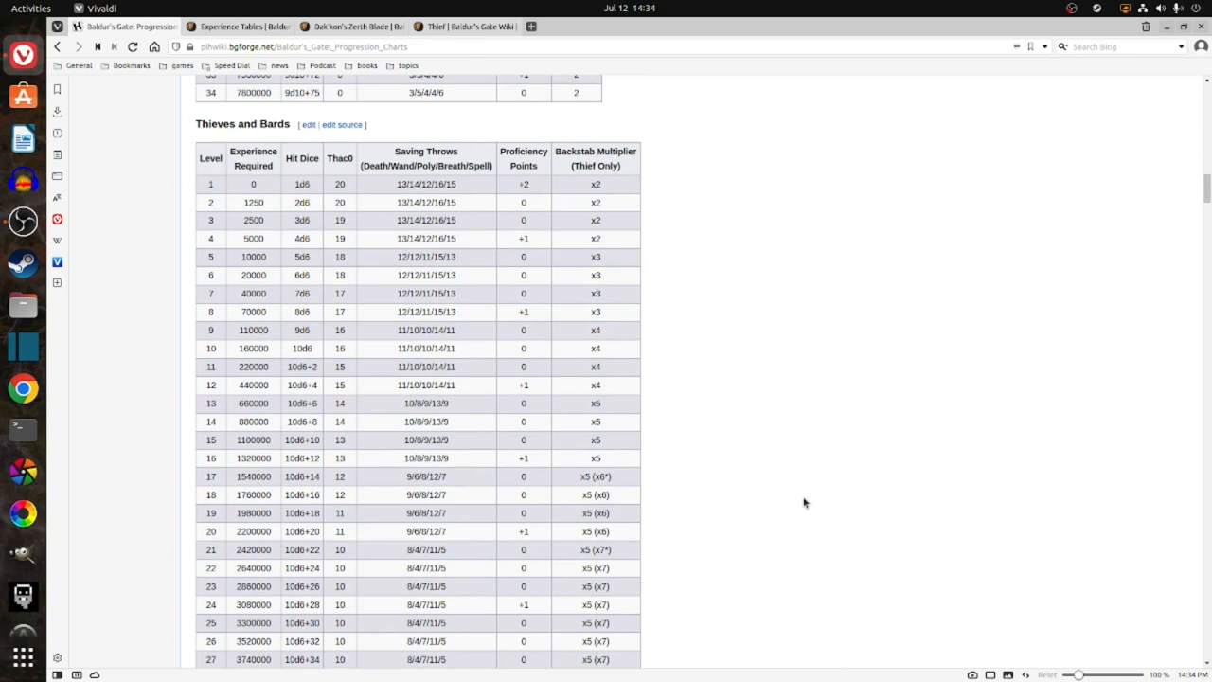
scroll(down, 3)
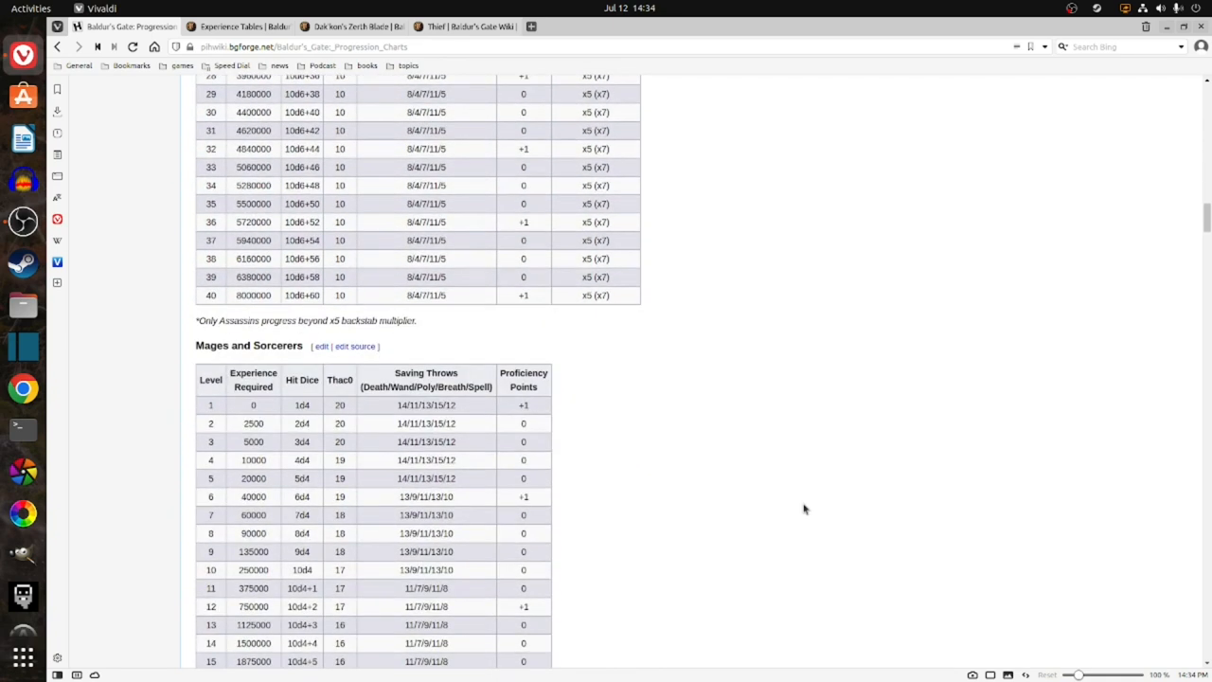
mouse_move(841, 512)
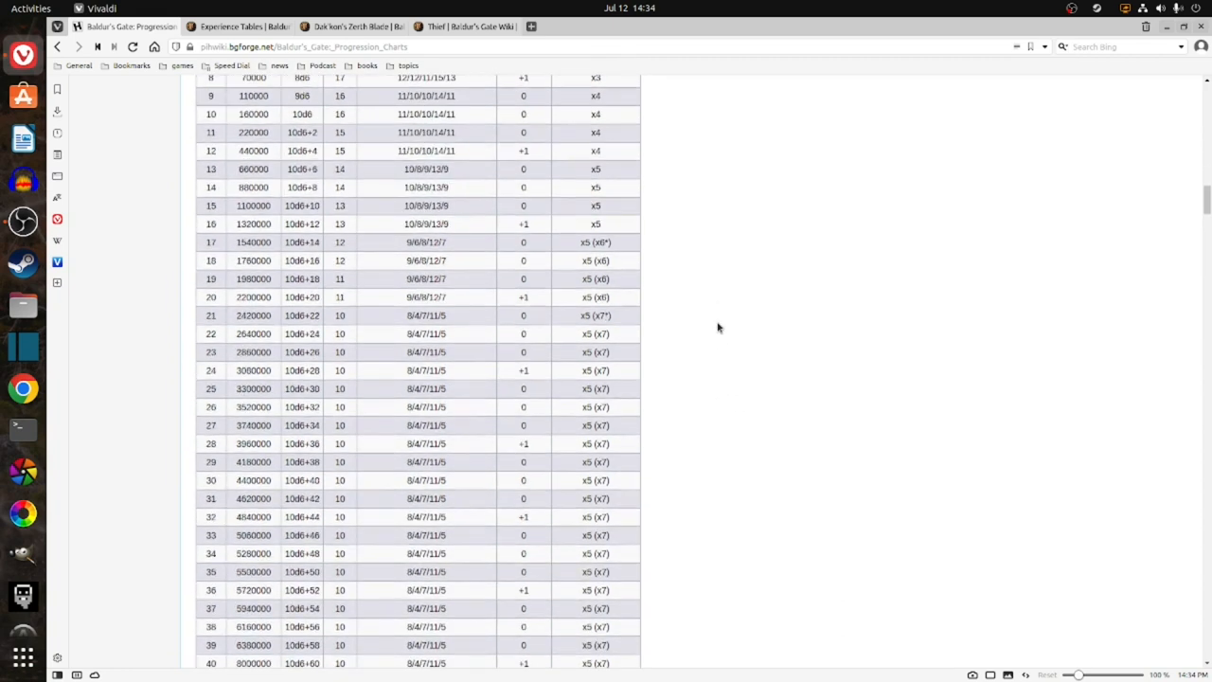
scroll(down, 3)
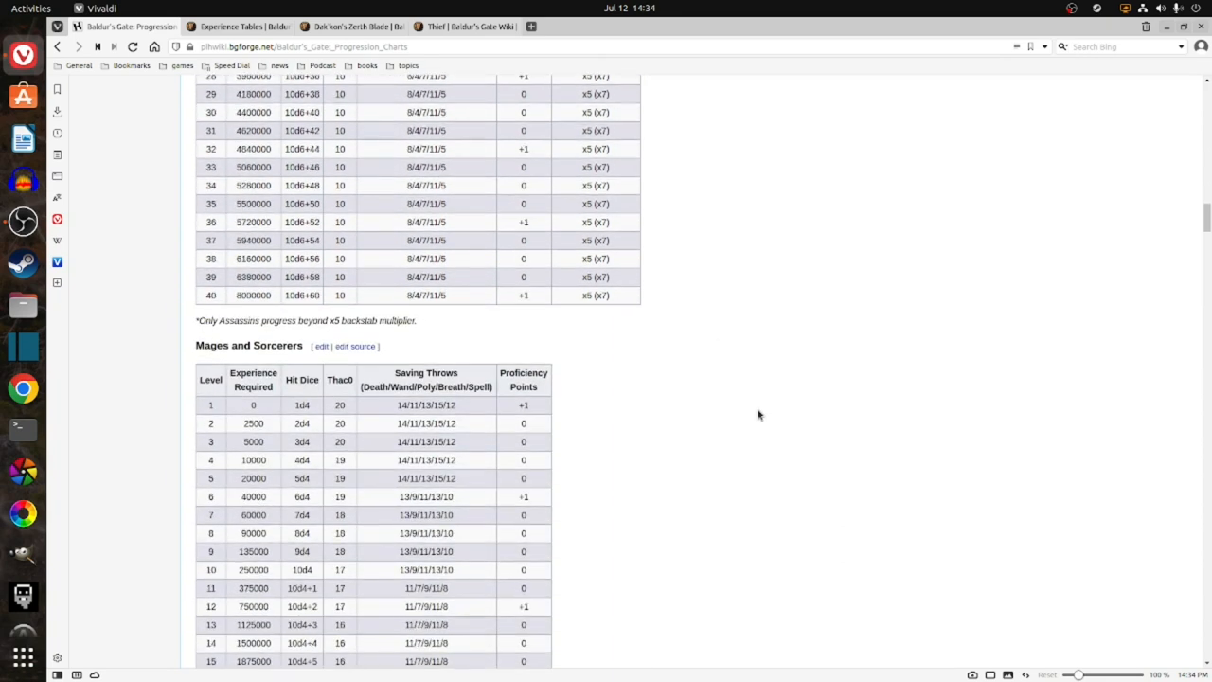
scroll(down, 3)
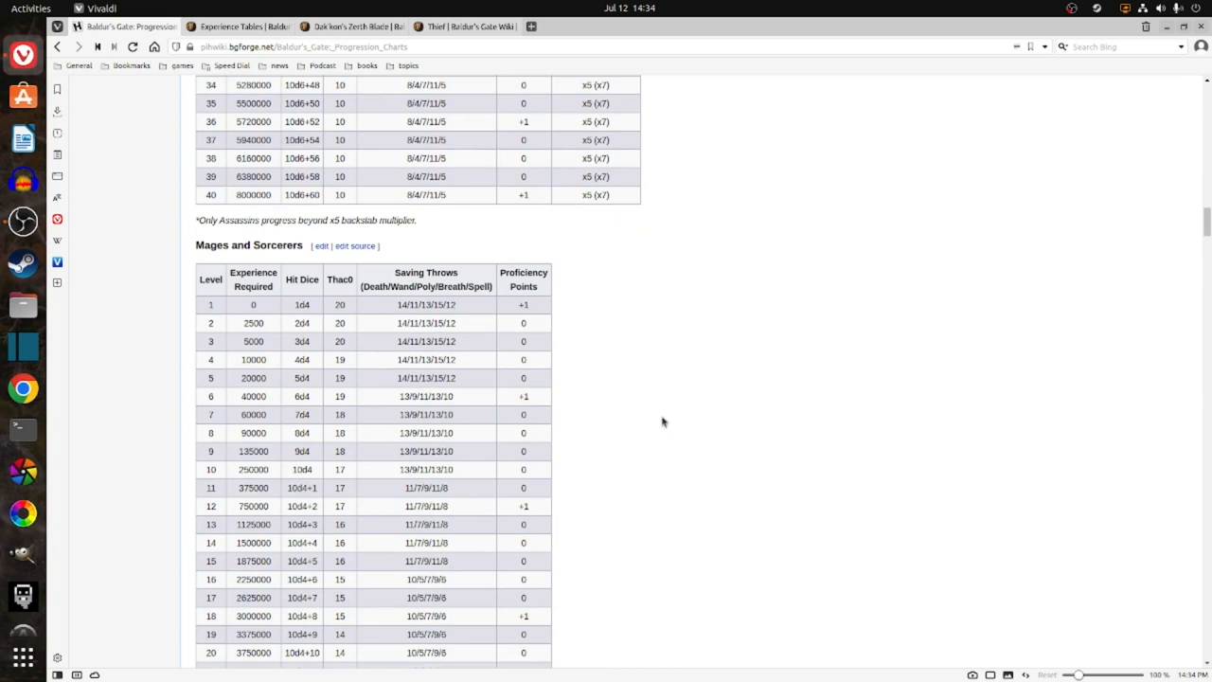
scroll(up, 3)
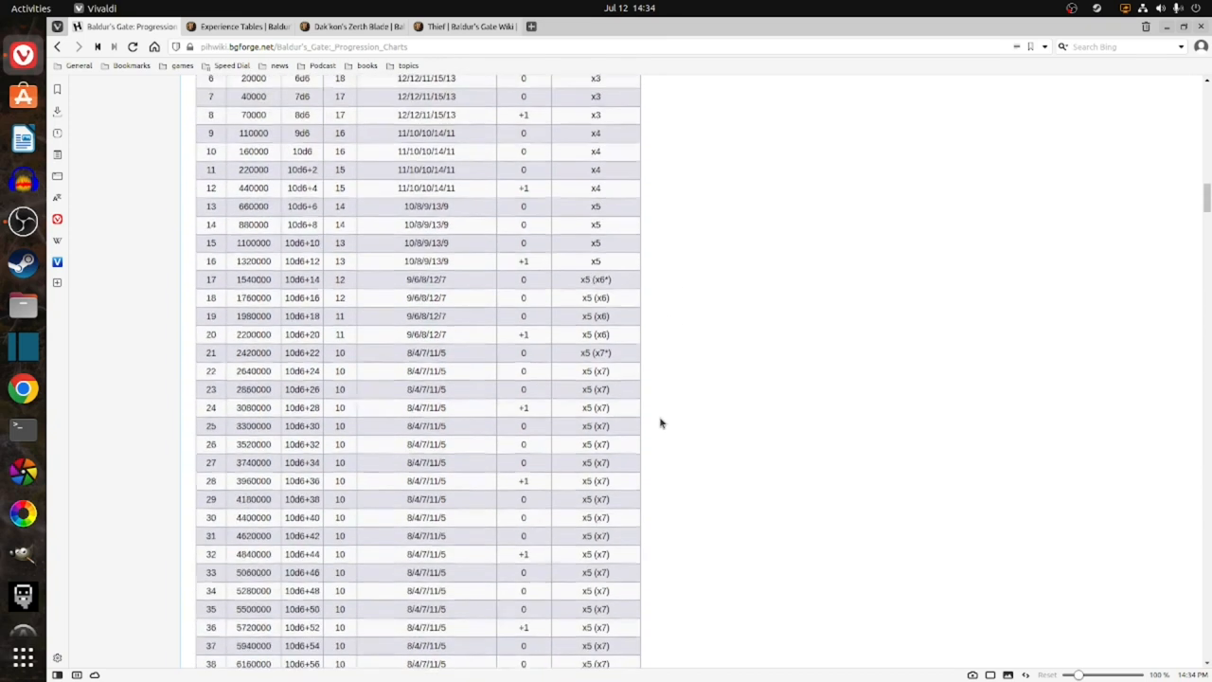
scroll(up, 3)
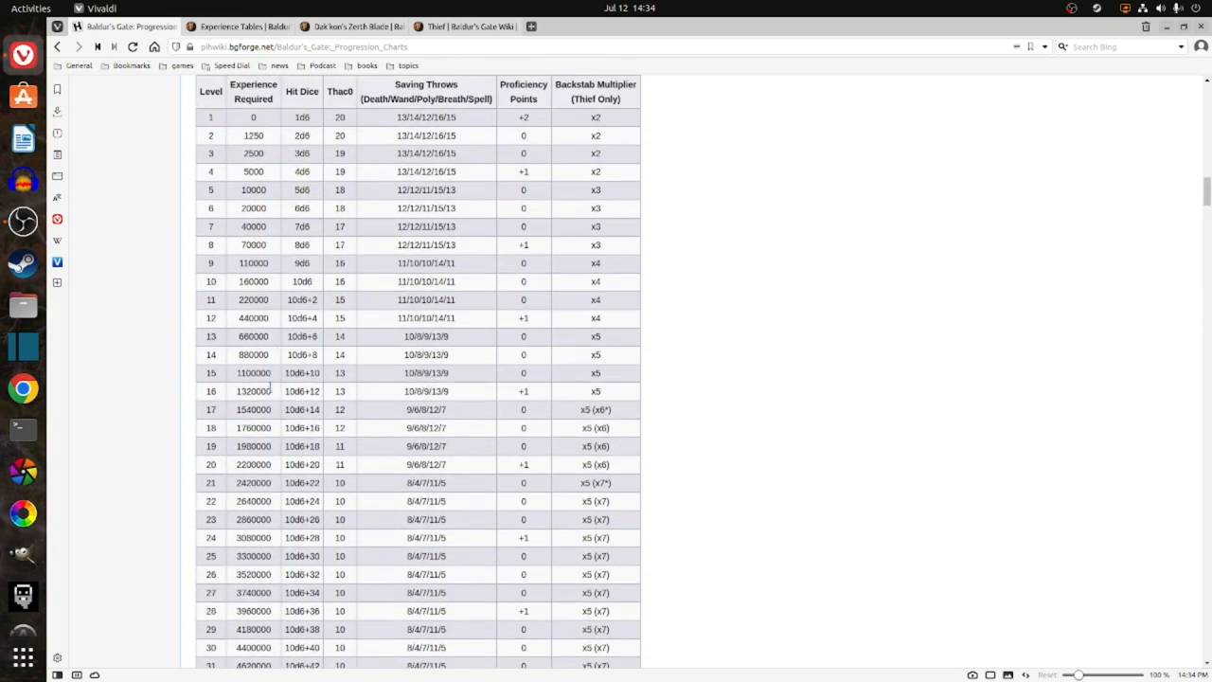
mouse_move(284, 374)
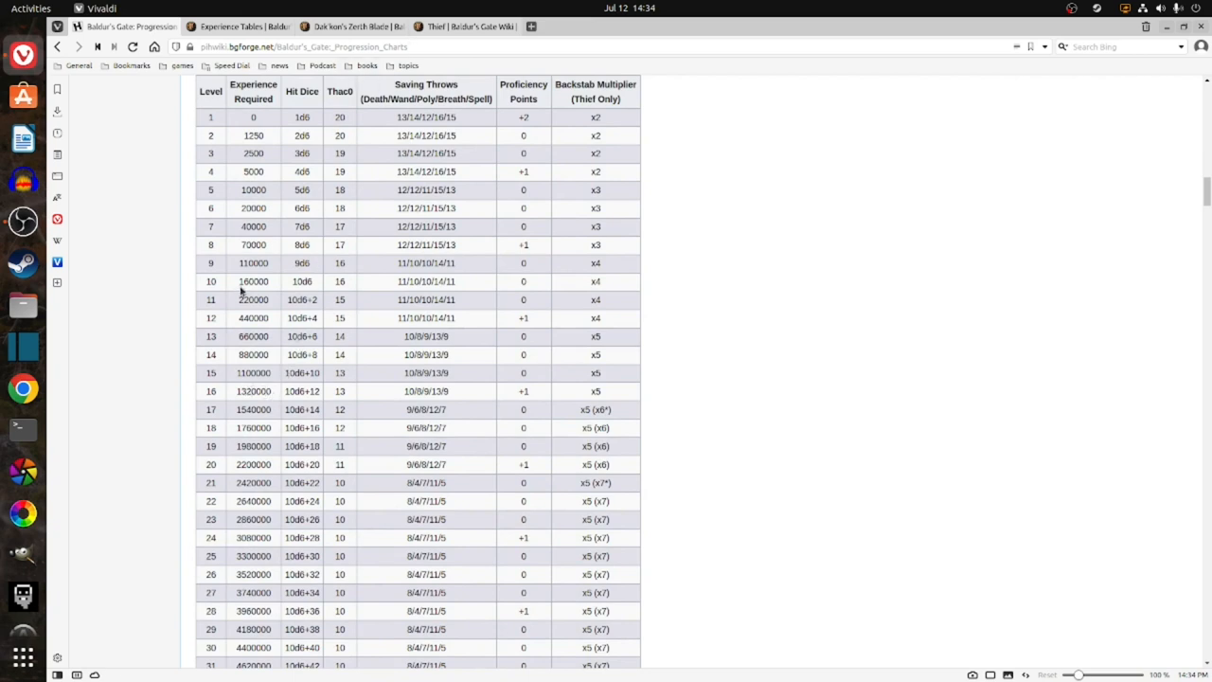
mouse_move(256, 367)
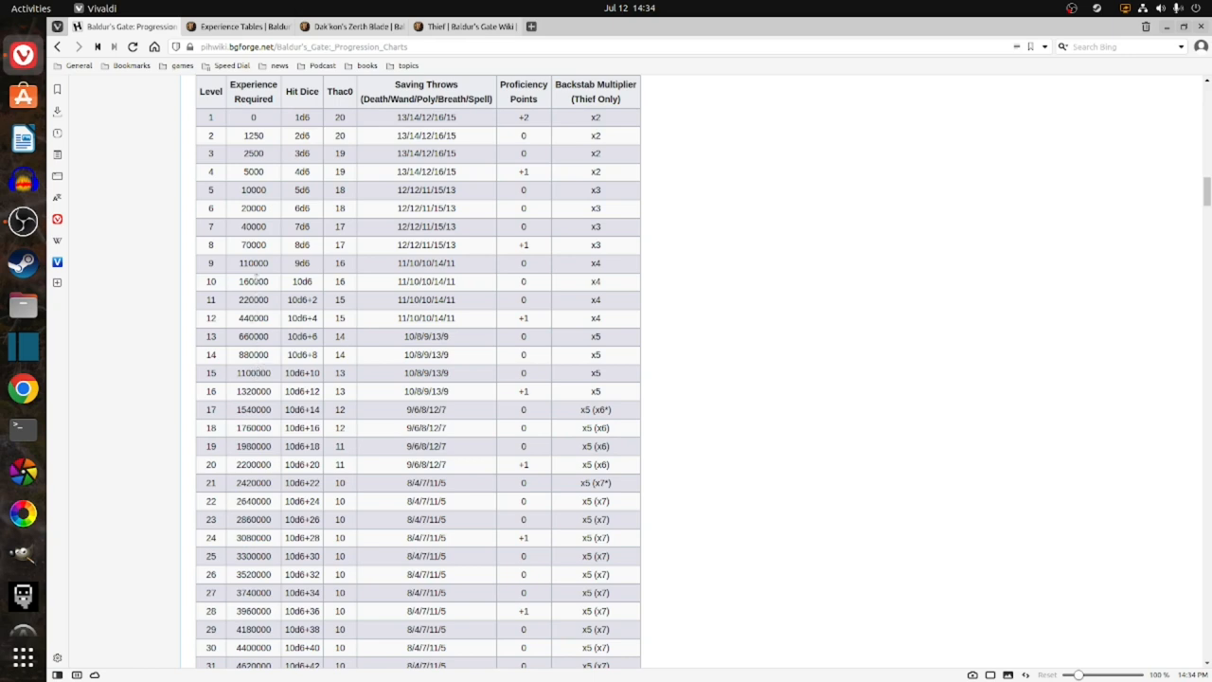
double_click(253, 263)
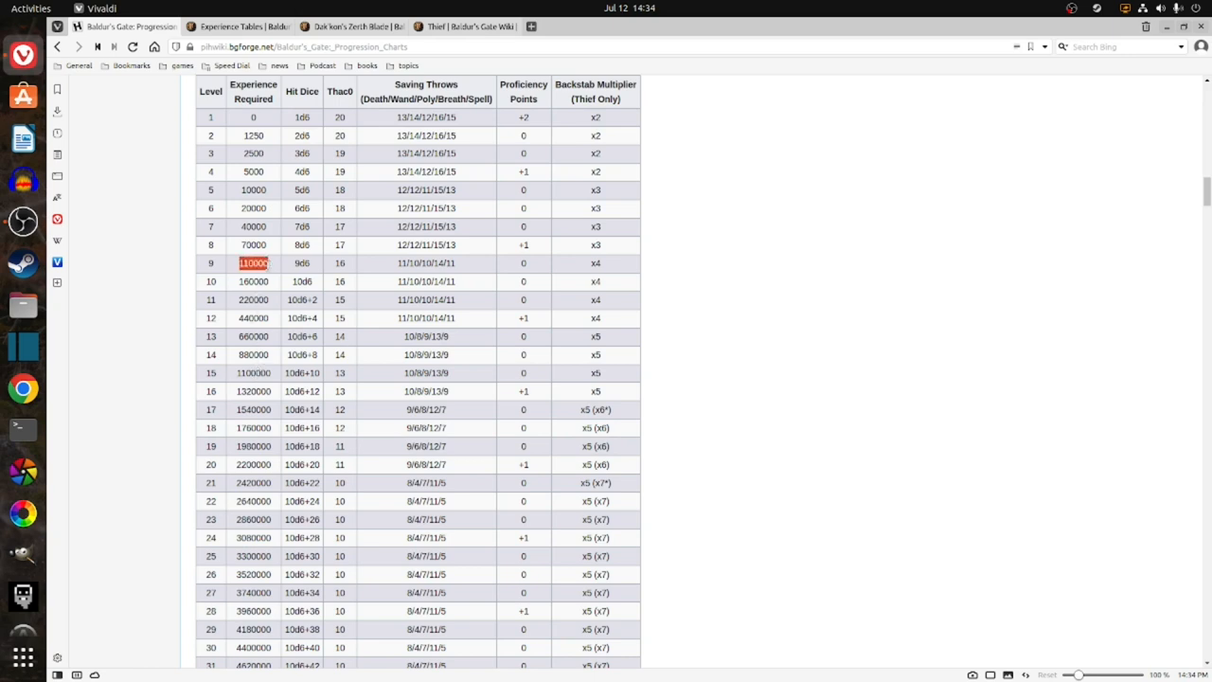
scroll(down, 3)
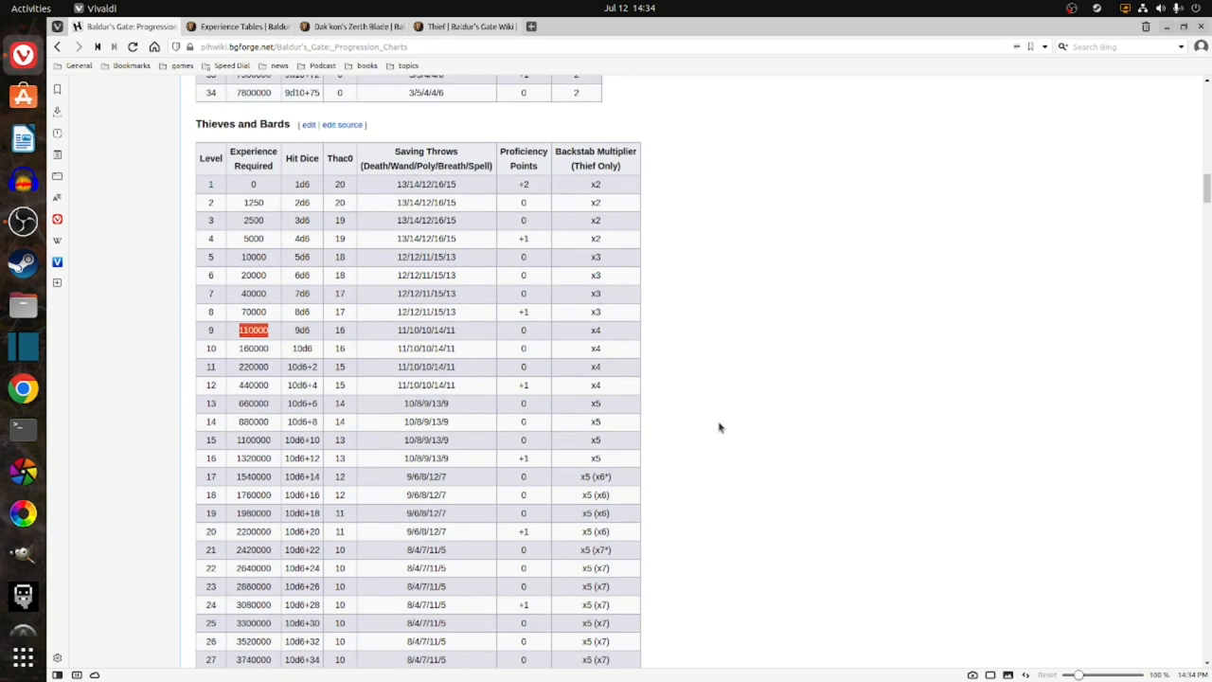
mouse_move(437, 115)
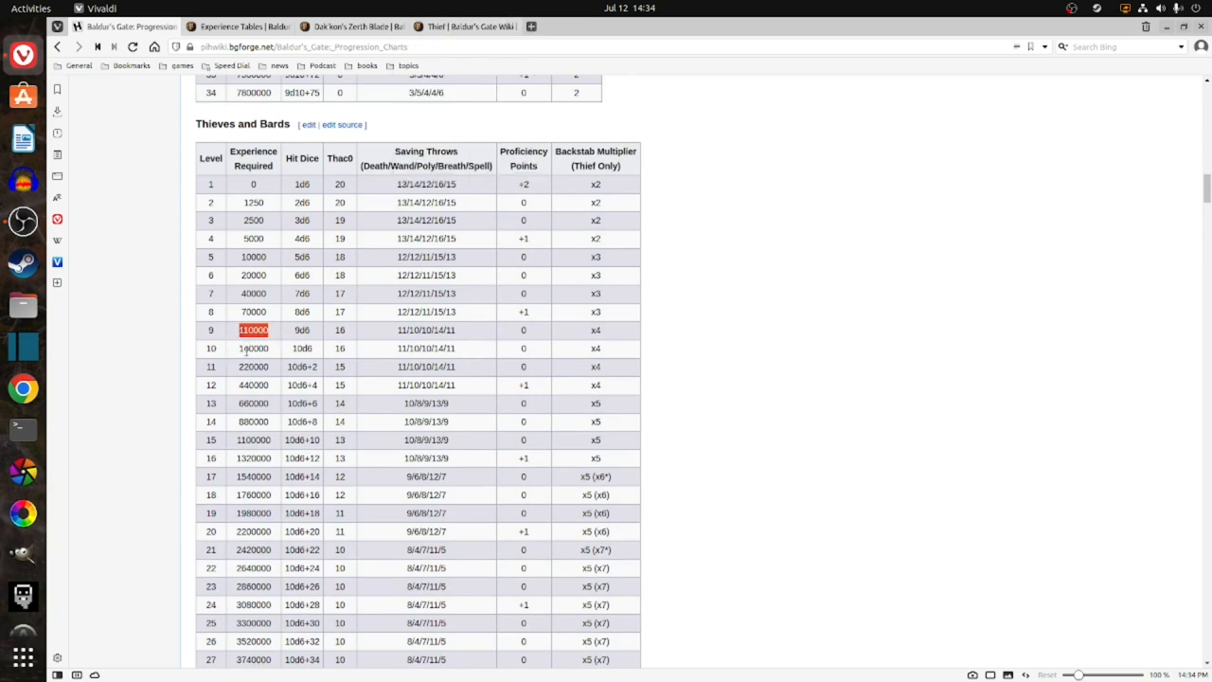
mouse_move(276, 351)
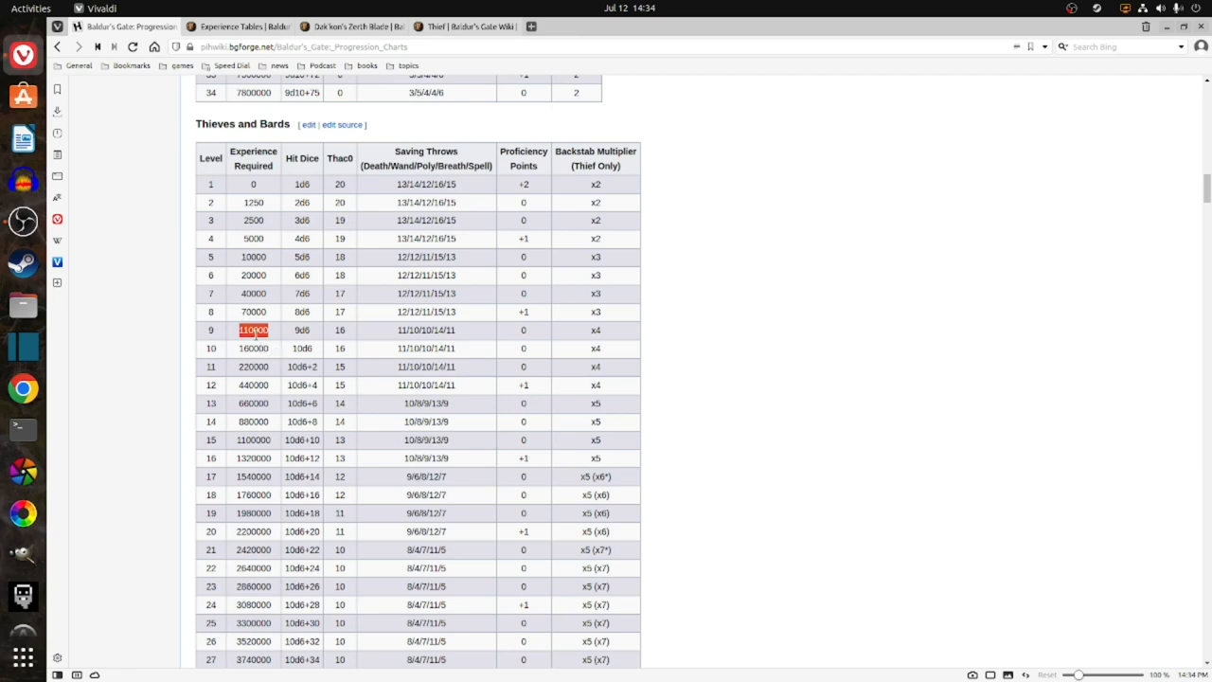
mouse_move(272, 341)
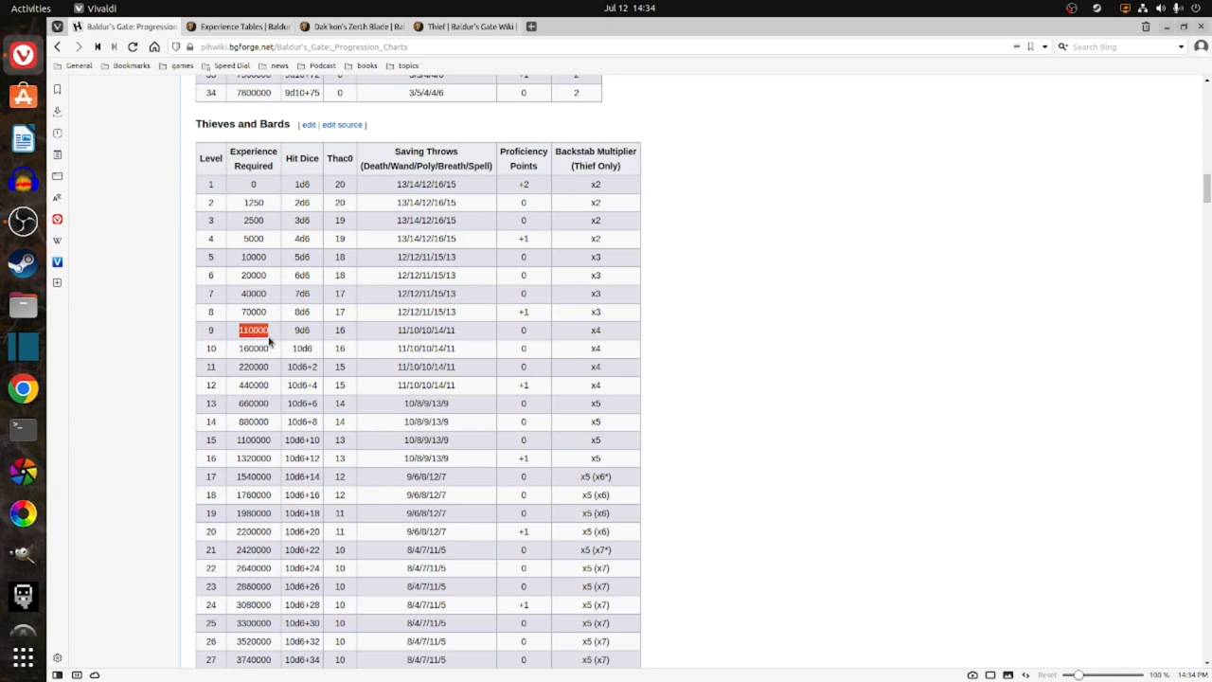
mouse_move(341, 238)
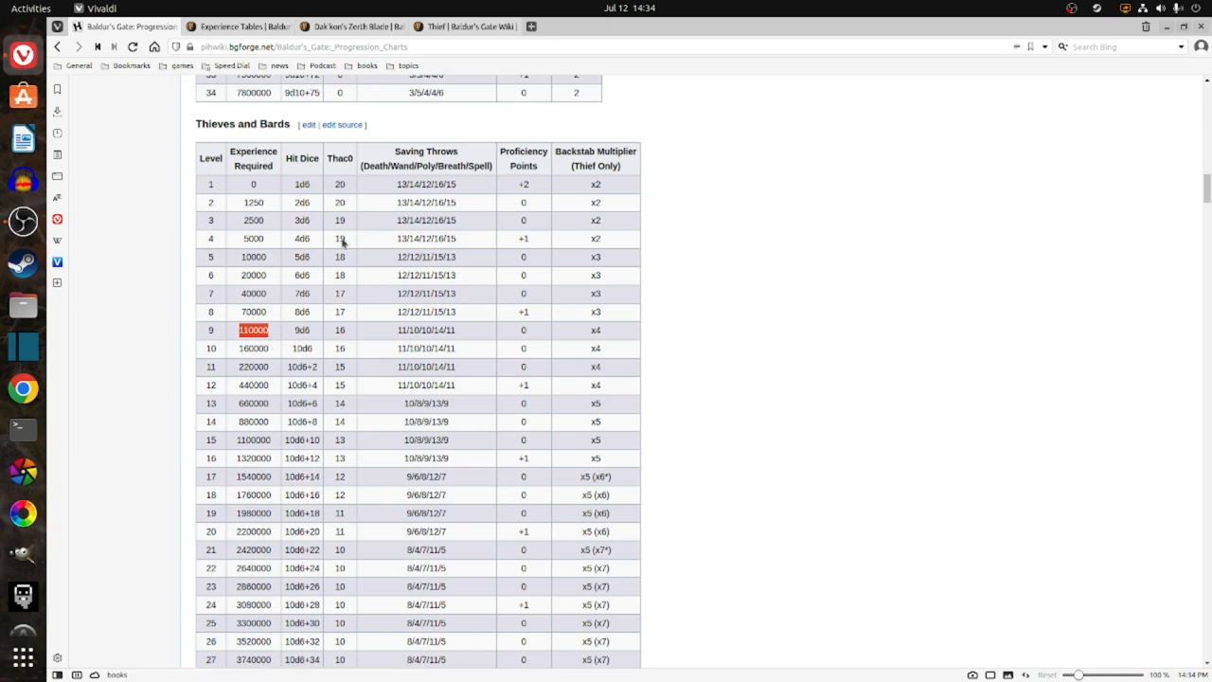
mouse_move(248, 26)
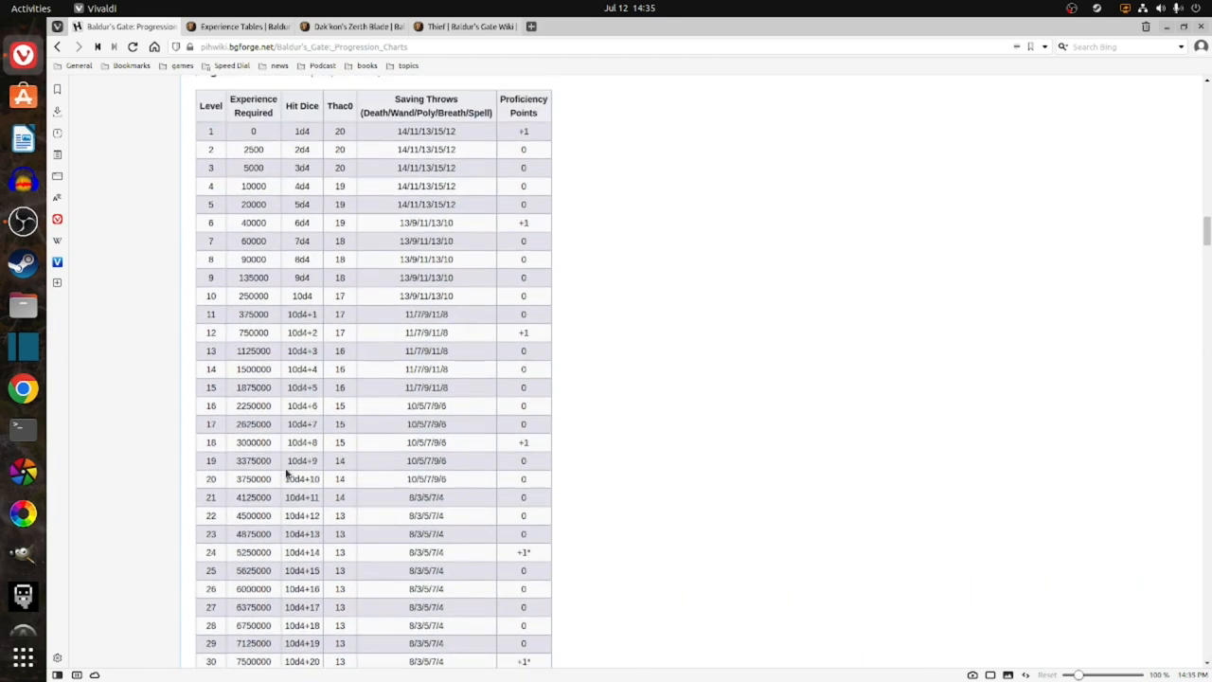
Scroll down the progression charts page back to the Thieves and Bards table.
scroll(down, 3)
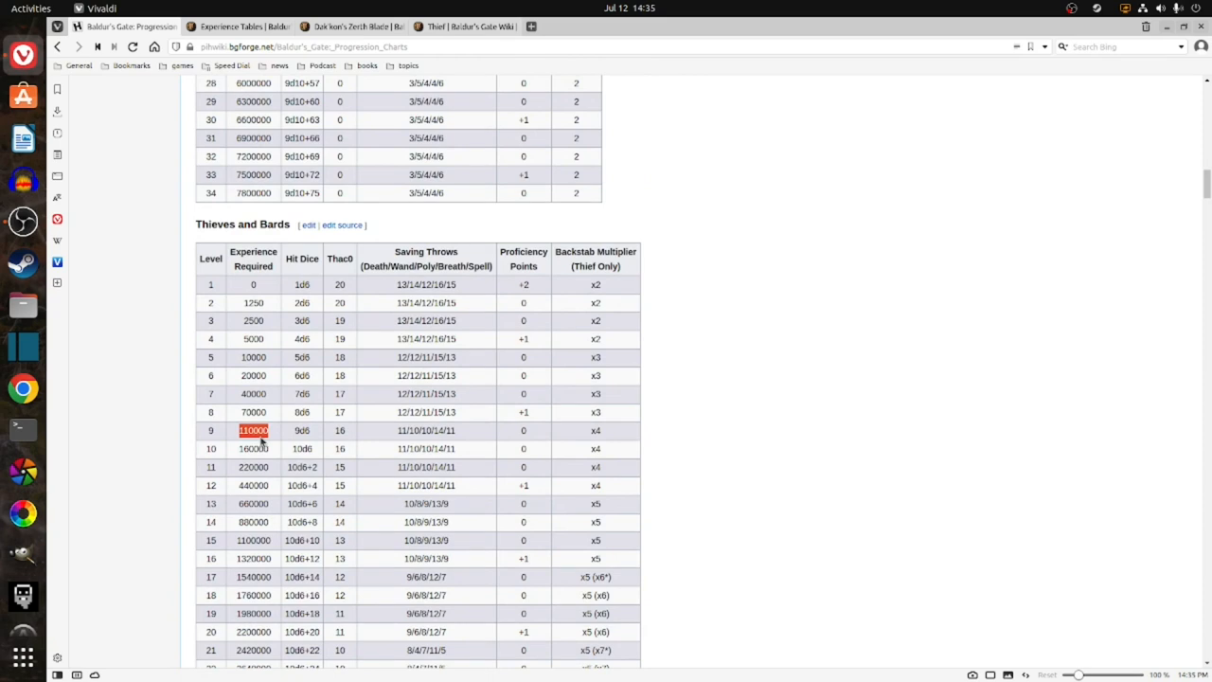
mouse_move(296, 442)
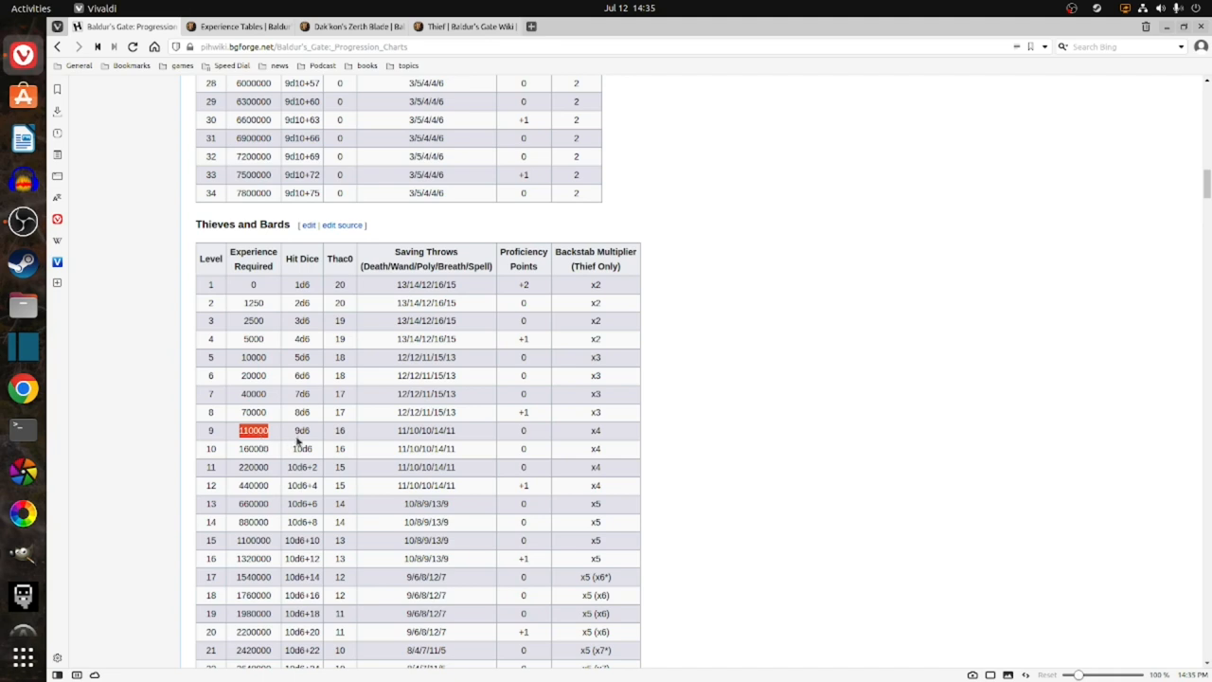
mouse_move(310, 448)
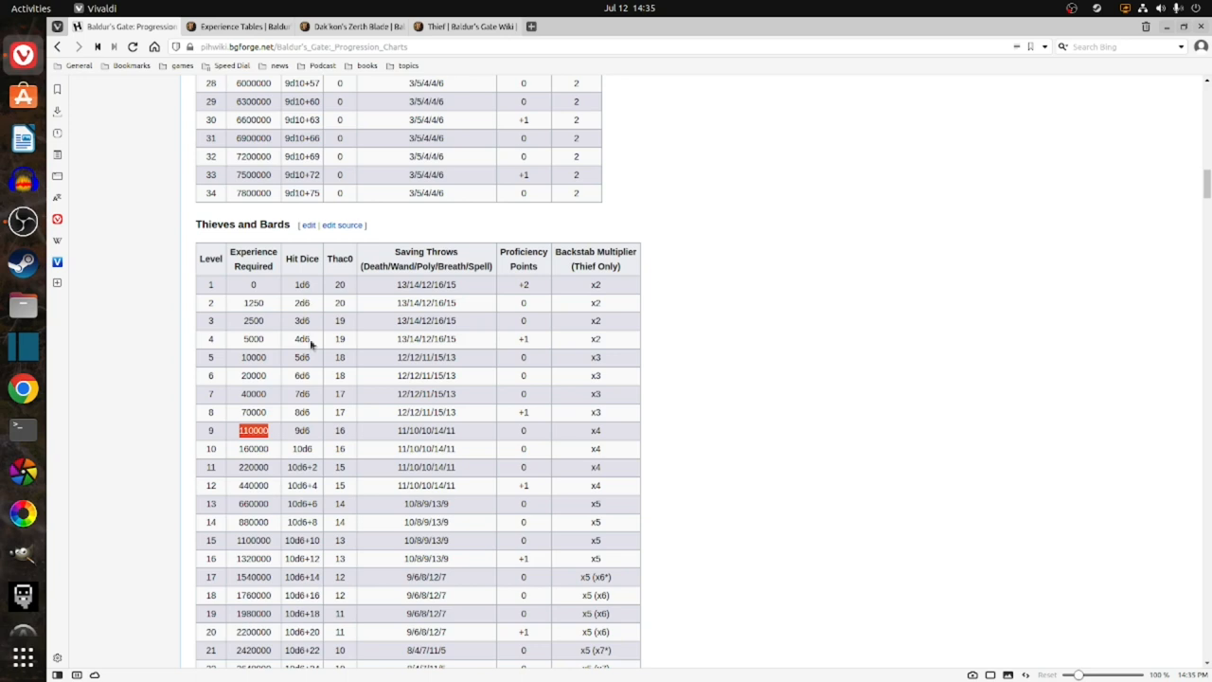
scroll(down, 3)
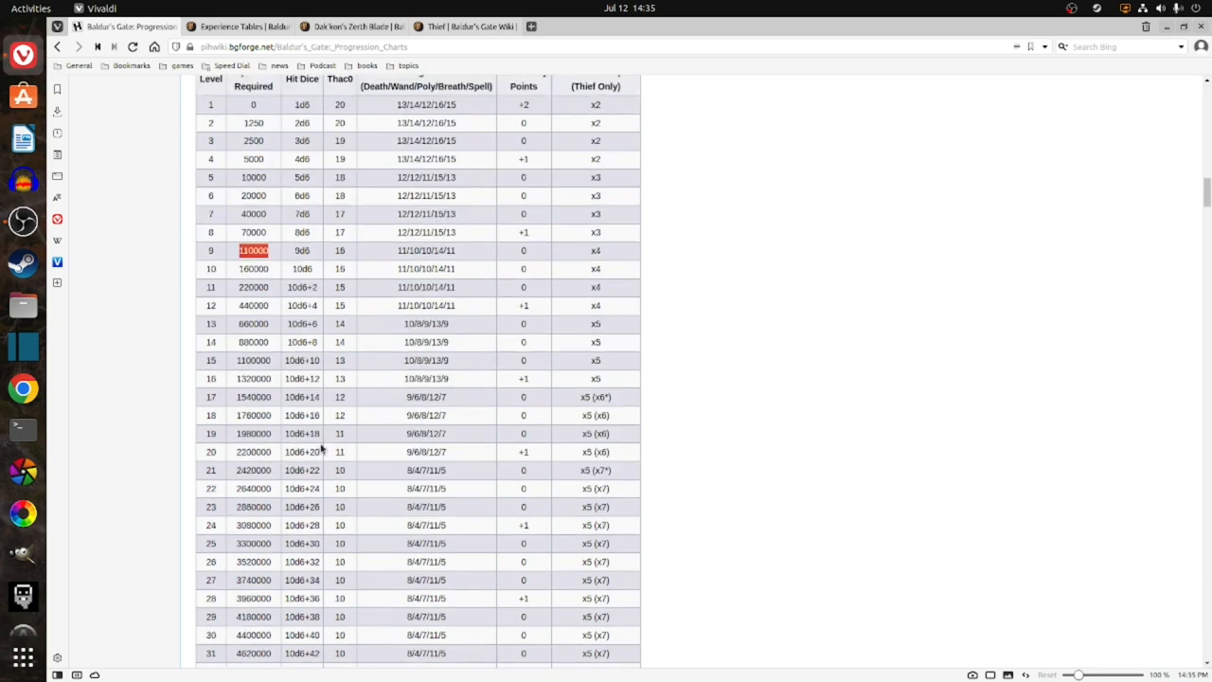
scroll(down, 3)
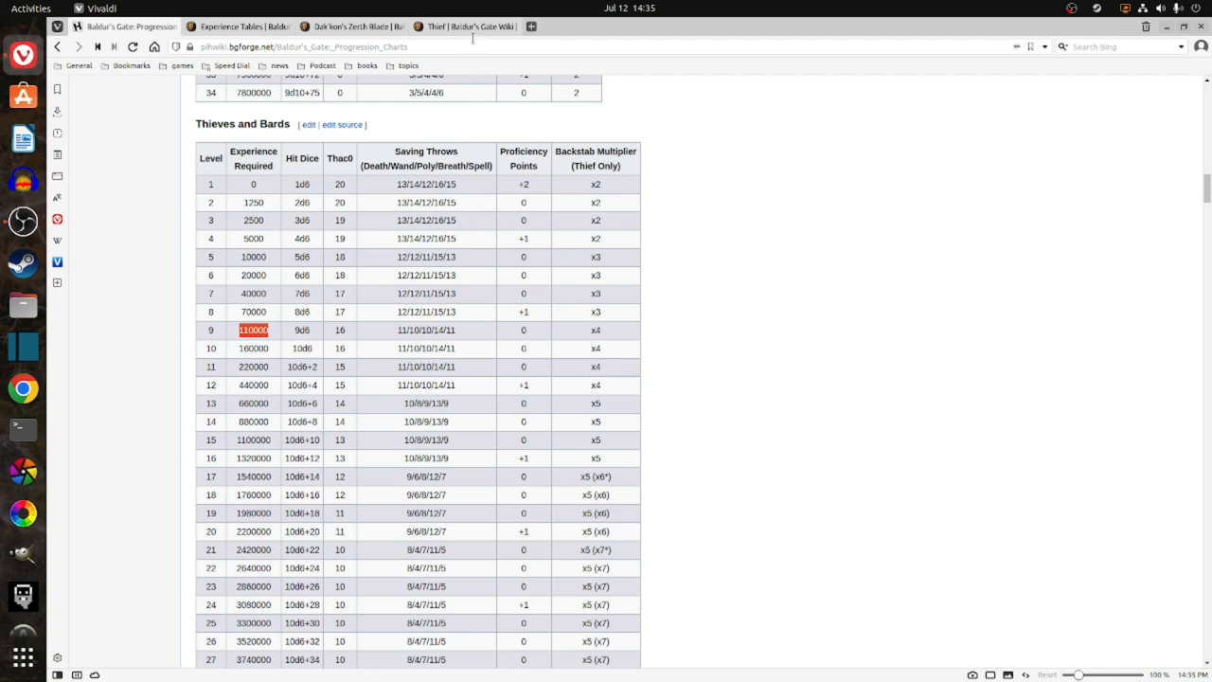
Switch to the Fandom Thief article tab.
click(464, 15)
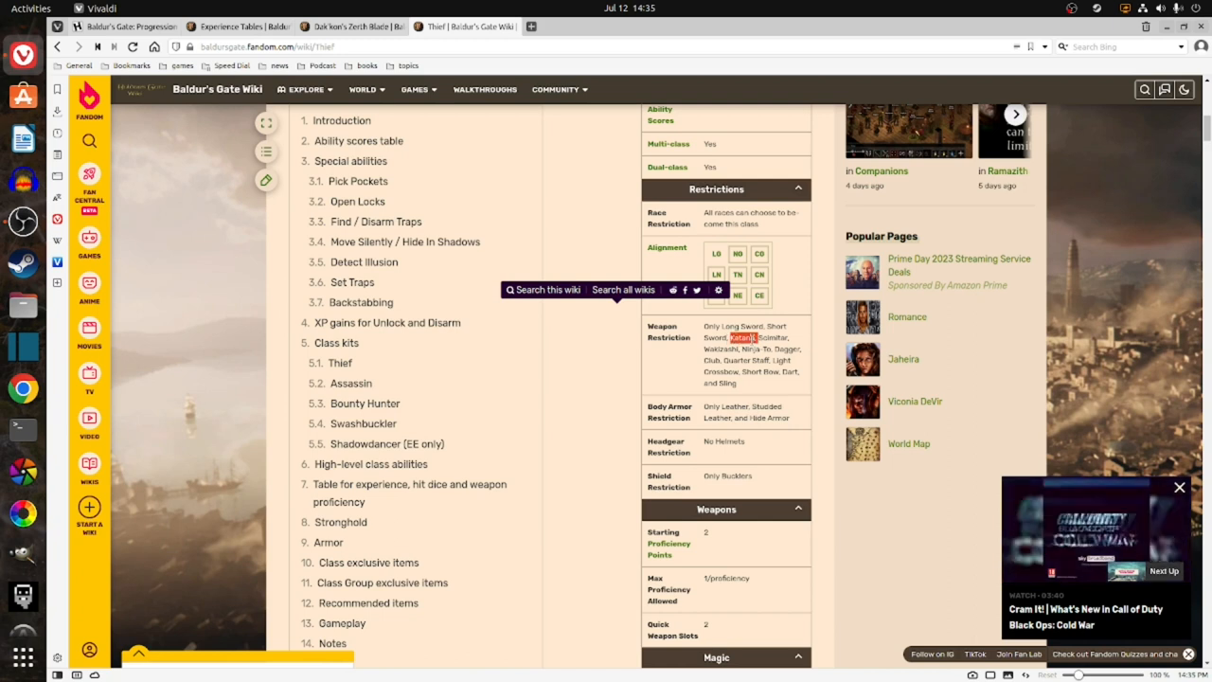
mouse_move(360, 26)
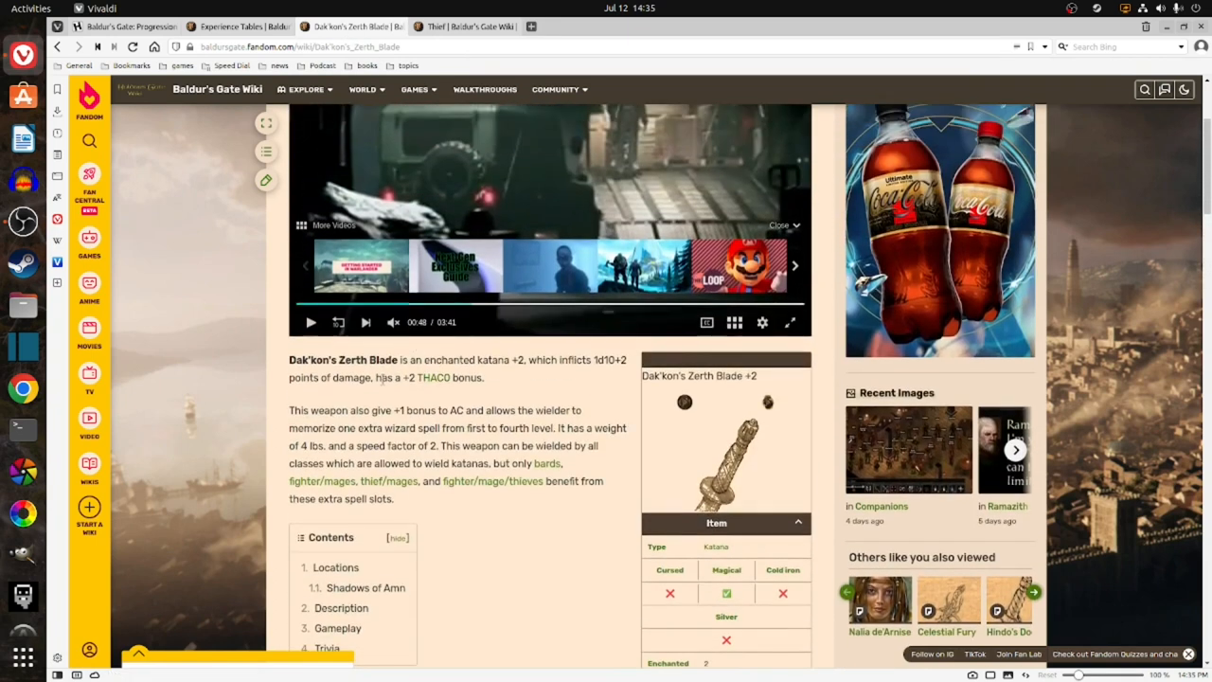
Read through the Dak'kon's Zerth Blade article, then switch to the Experience Tables tab.
scroll(down, 3)
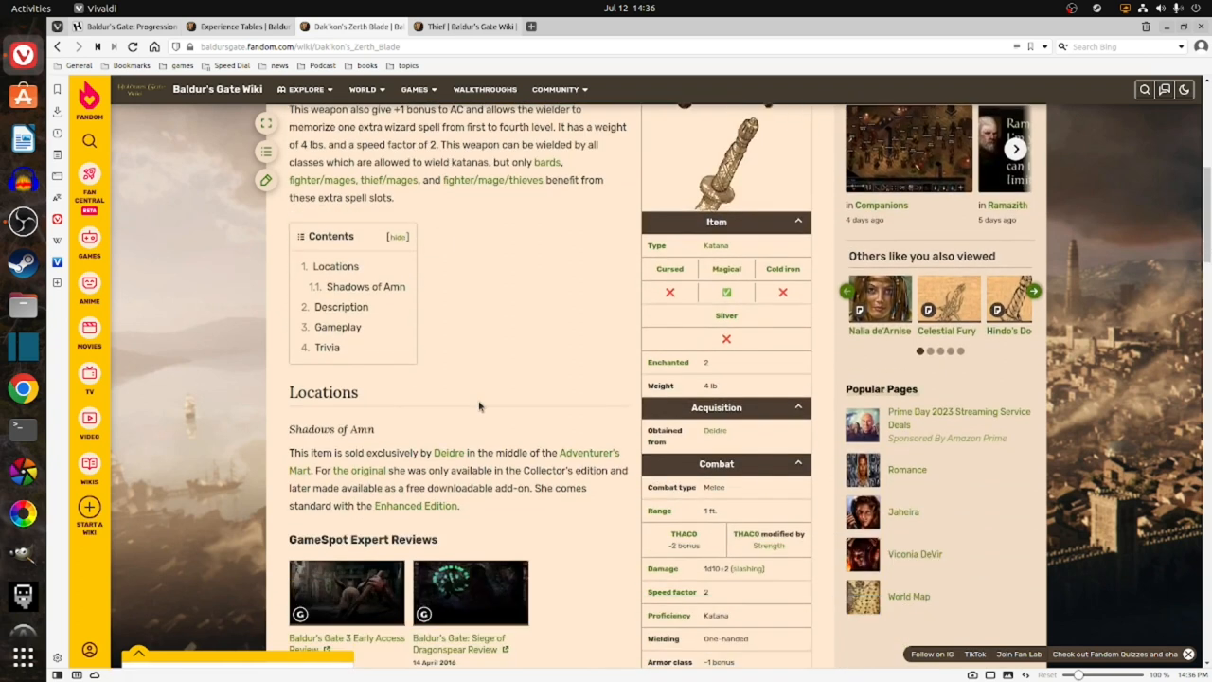
scroll(down, 3)
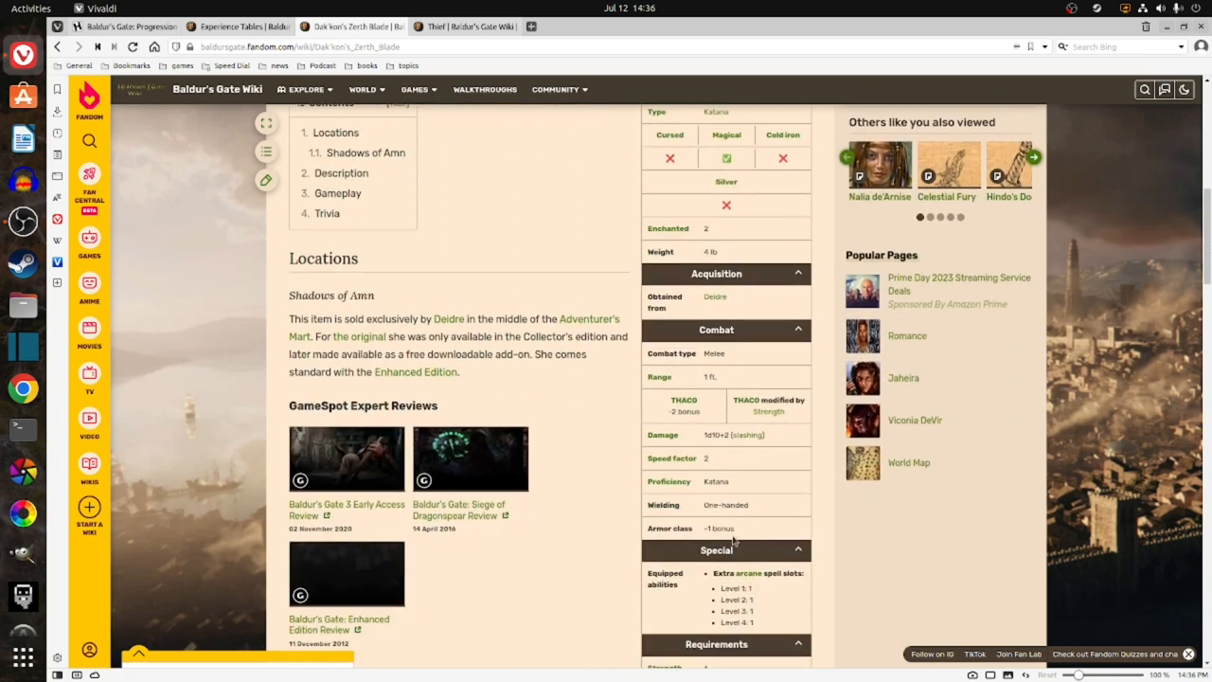
scroll(down, 3)
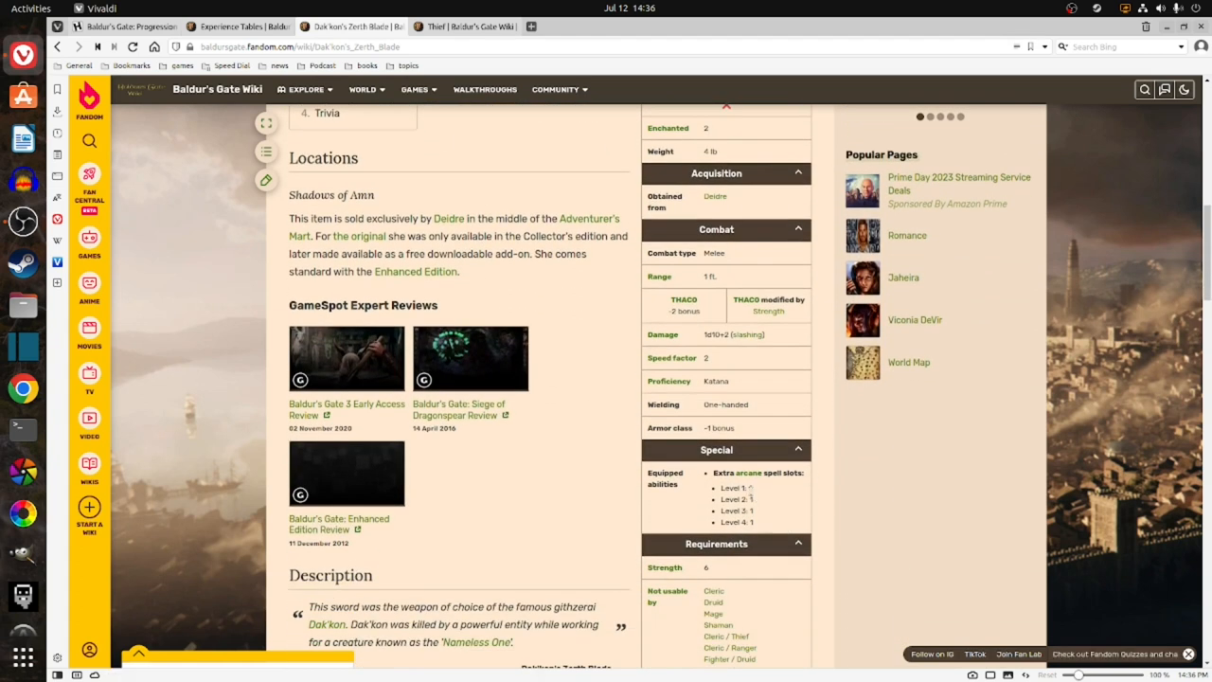
mouse_move(722, 487)
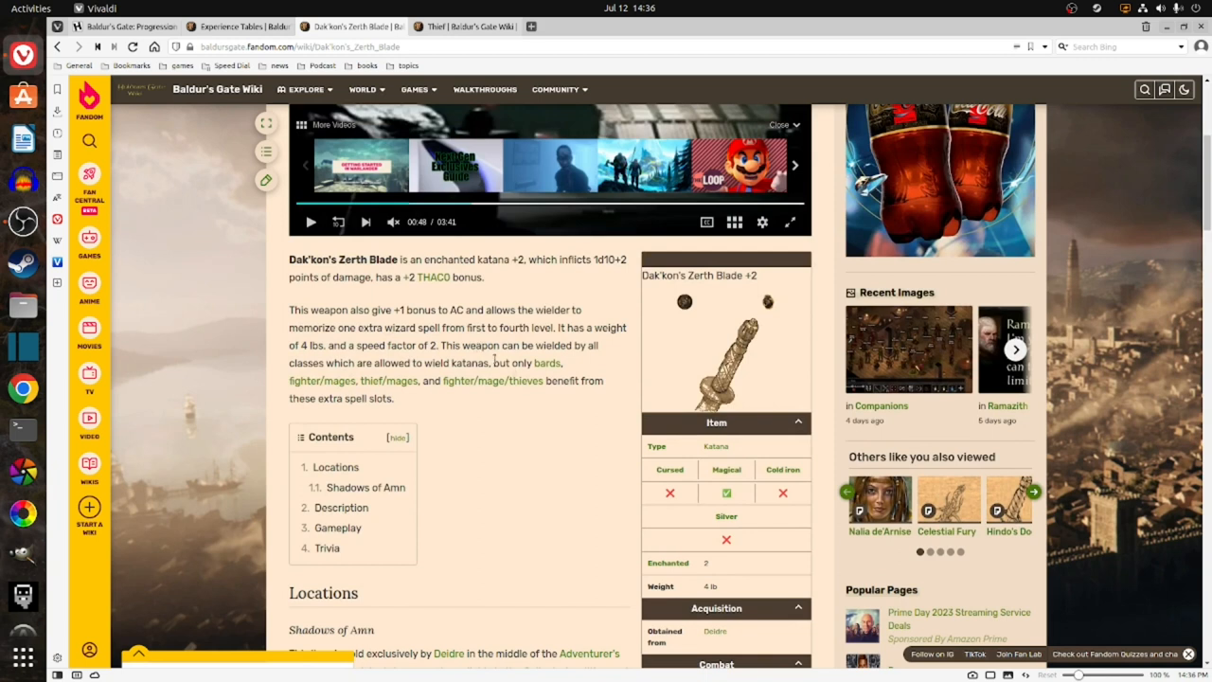
click(228, 27)
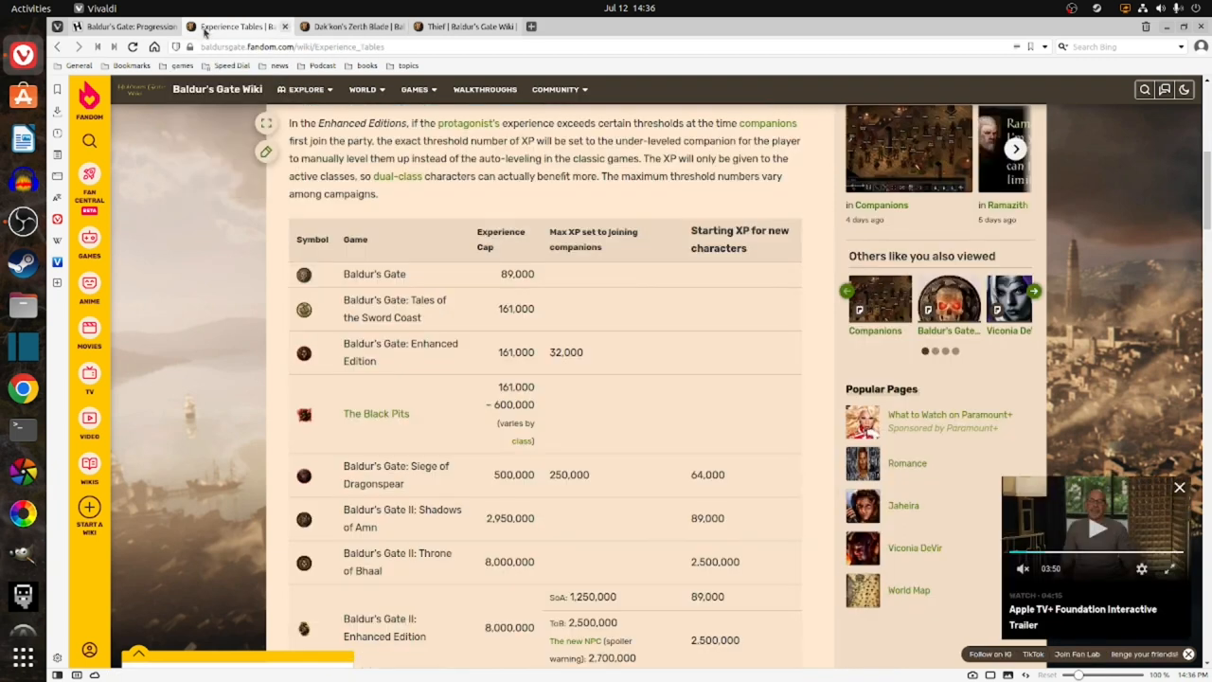
Switch to the Baldur's Gate: Progression Charts tab showing the Thieves and Bards table.
click(123, 27)
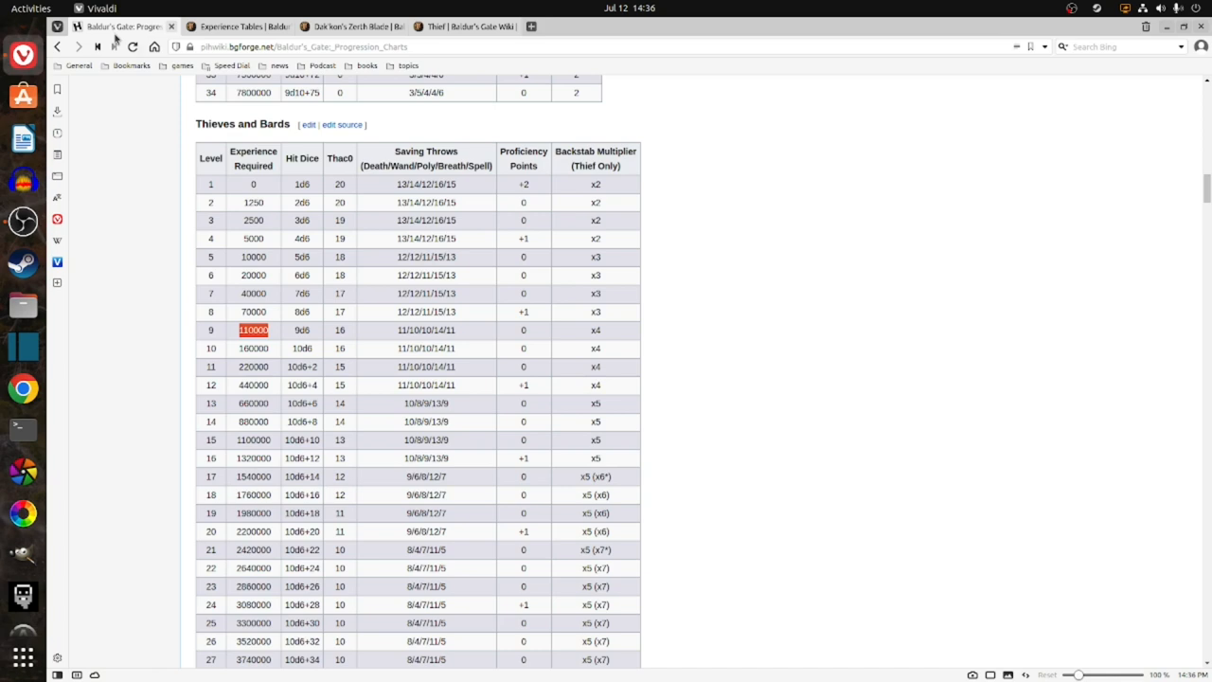
mouse_move(375, 370)
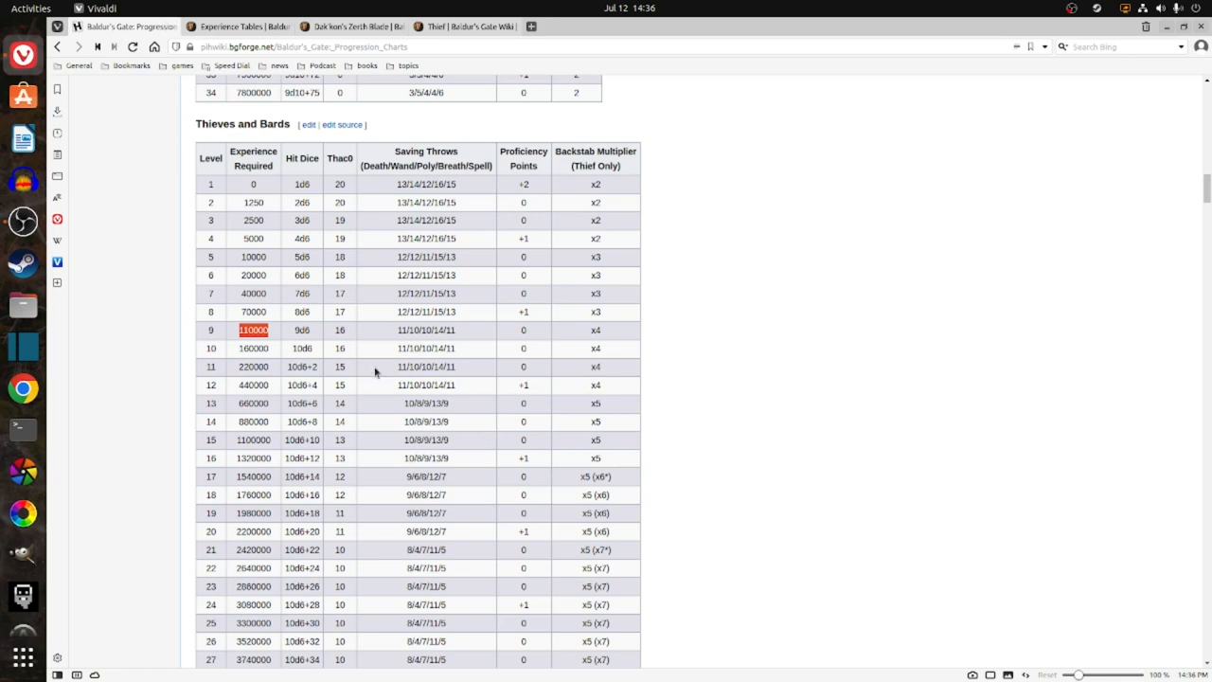
mouse_move(271, 334)
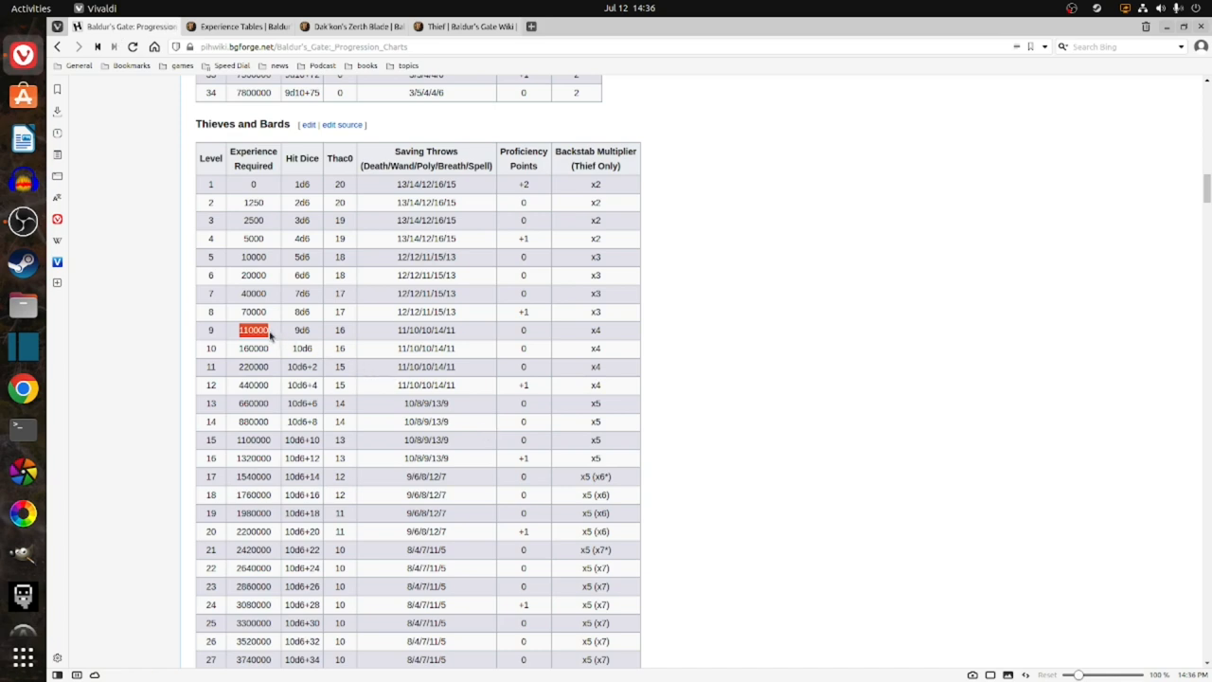
mouse_move(273, 332)
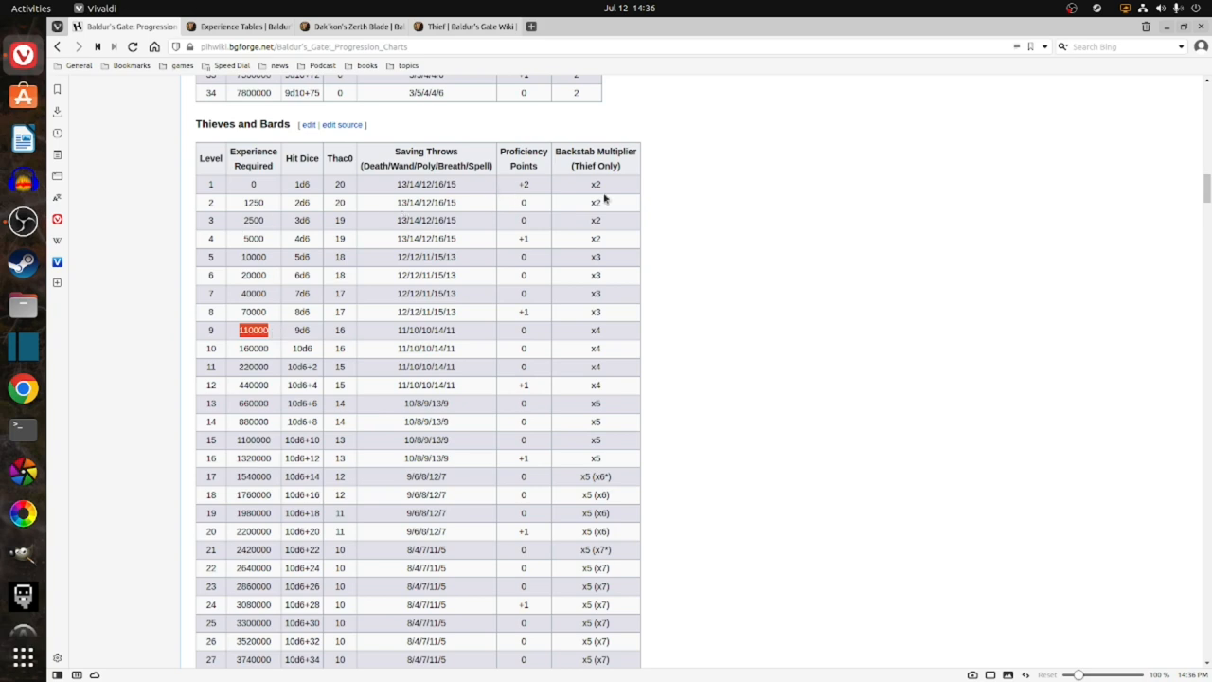
mouse_move(1033, 29)
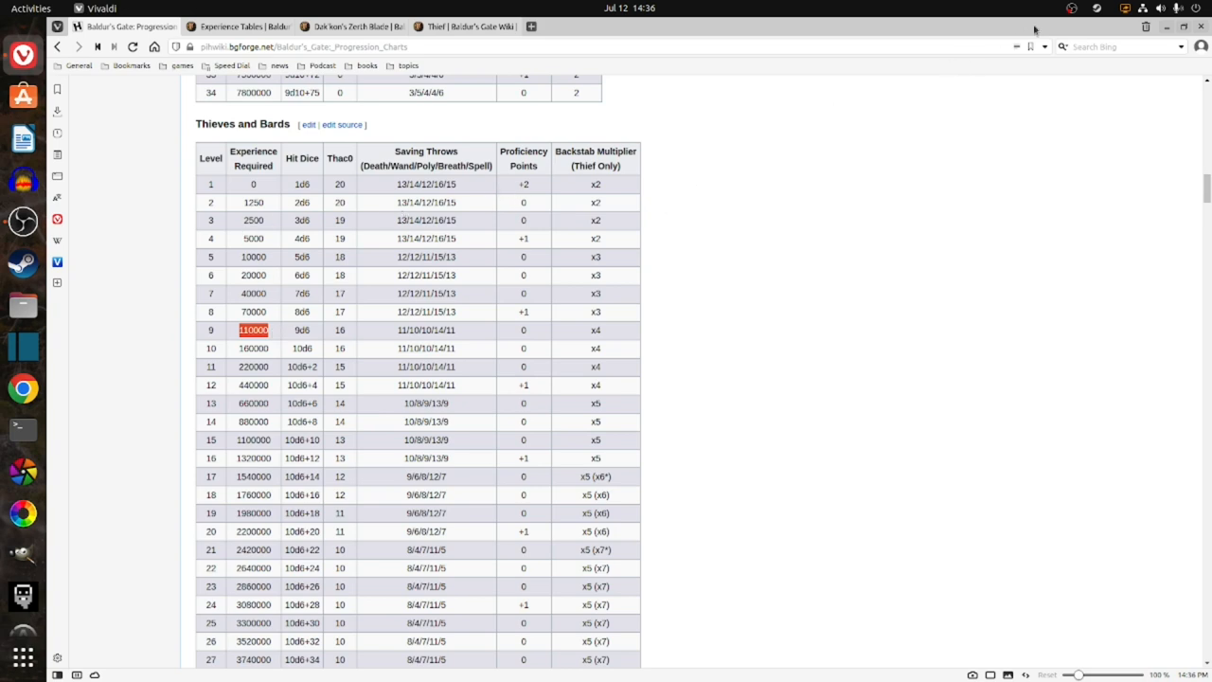